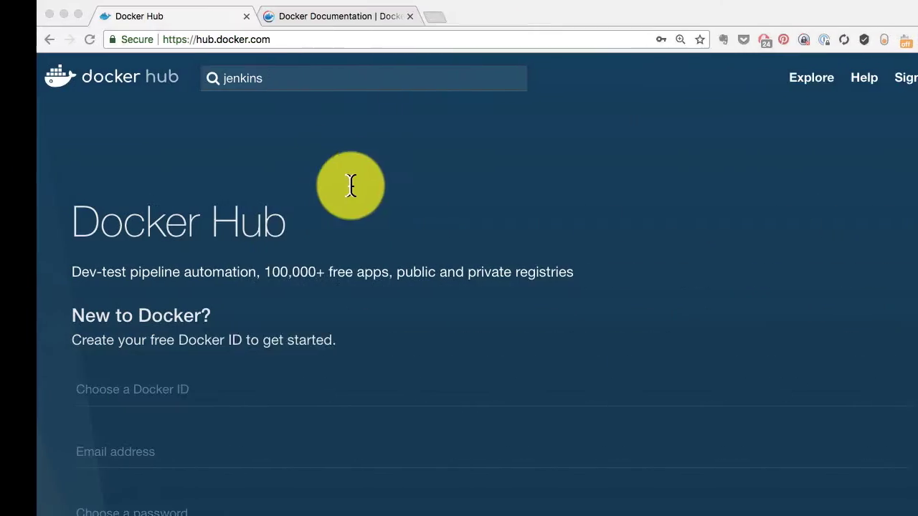
- Go to Explore and browse official repositories like nginx, alpine, httpd, redis, mongo and ubuntu
scroll("down", 3)
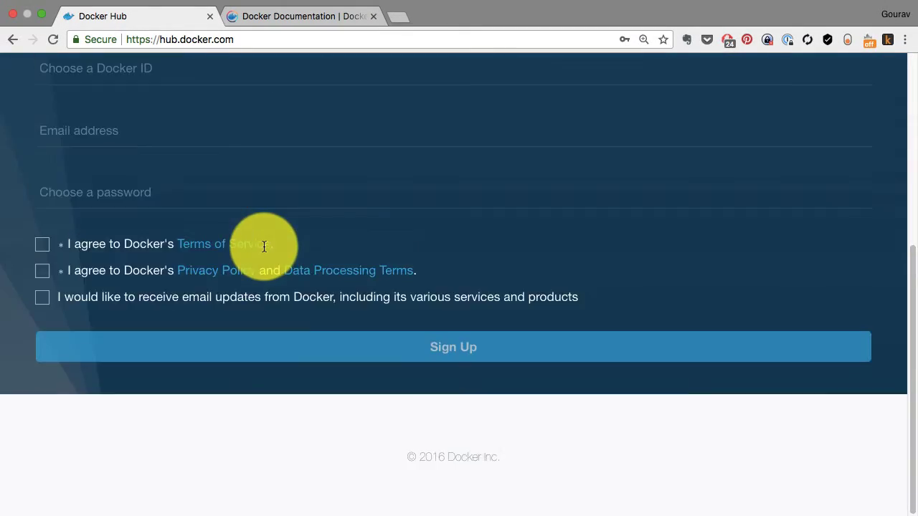
scroll("up", 3)
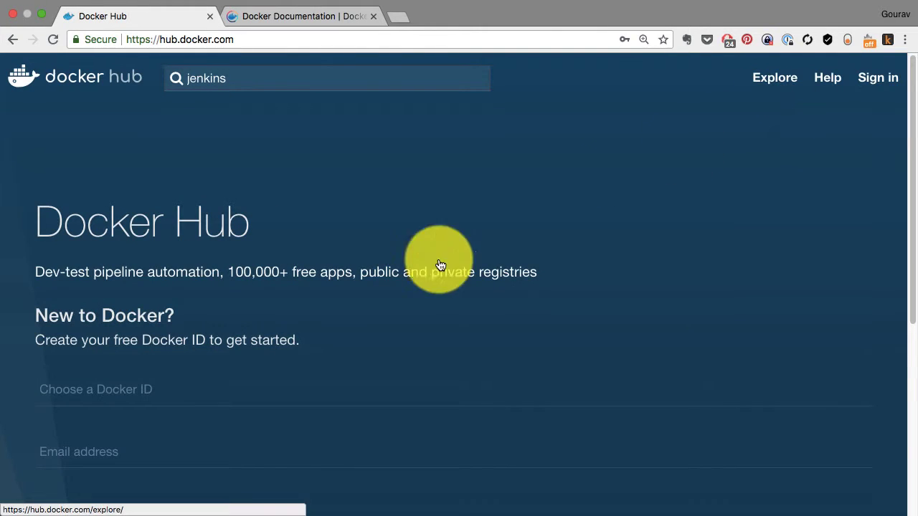
left_click(775, 77)
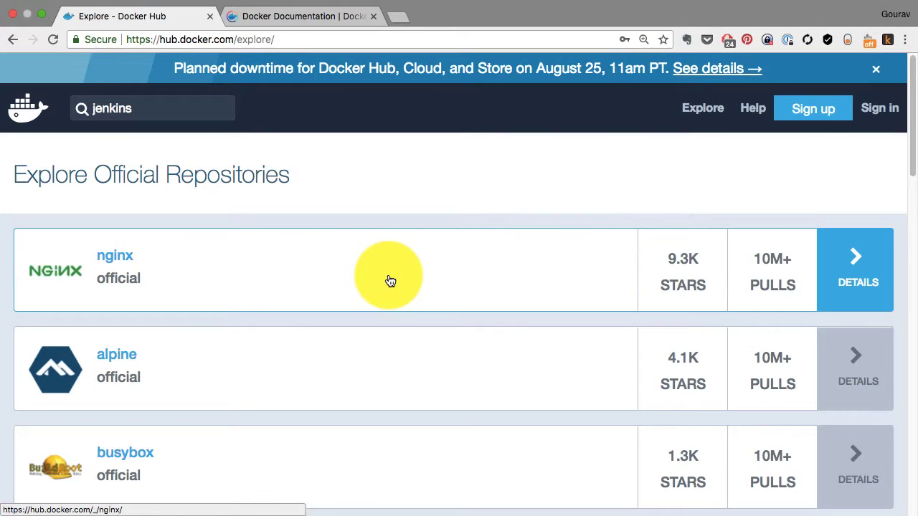
left_click(875, 69)
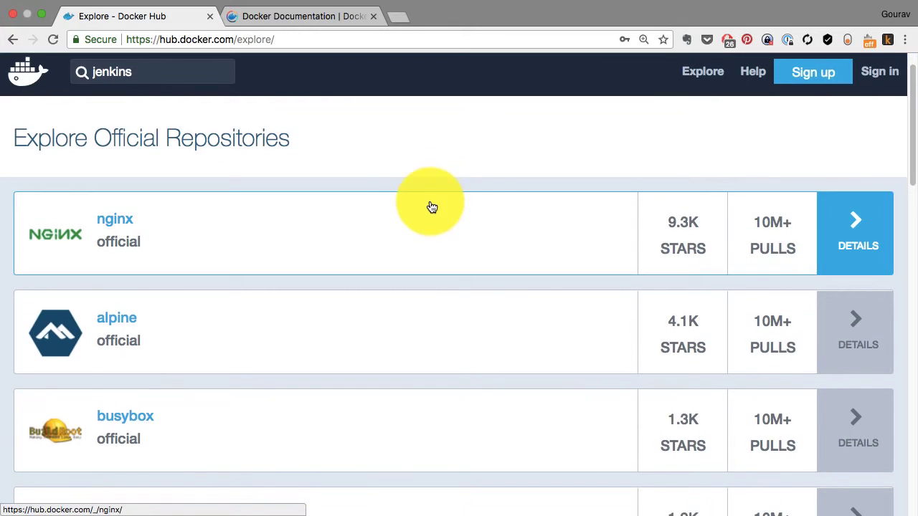
scroll("down", 3)
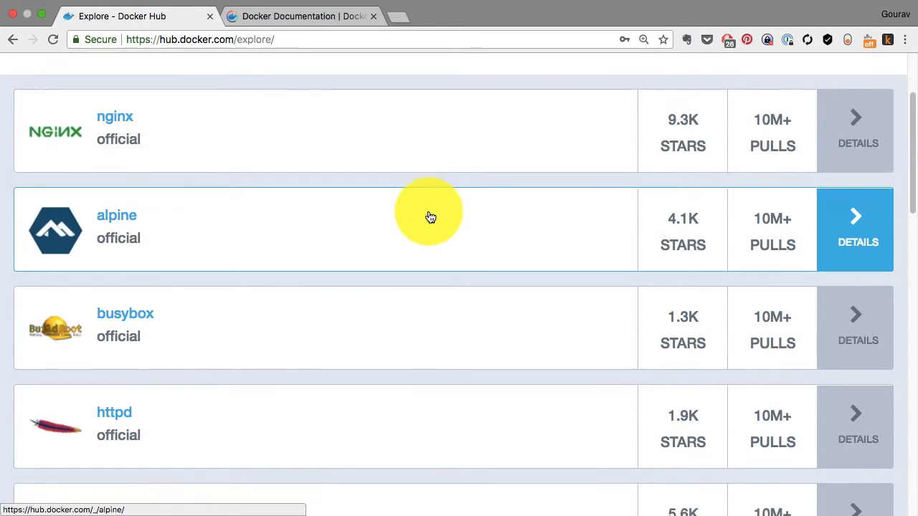
scroll("down", 3)
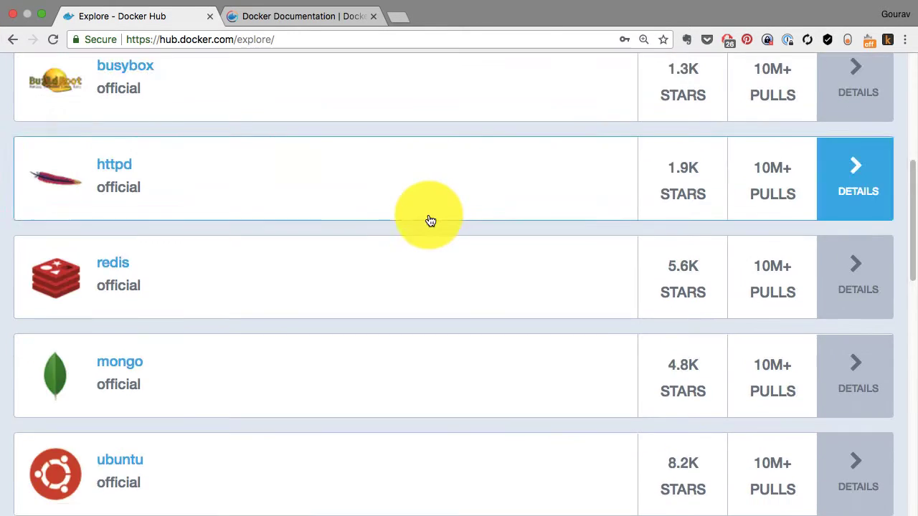
scroll("up", 3)
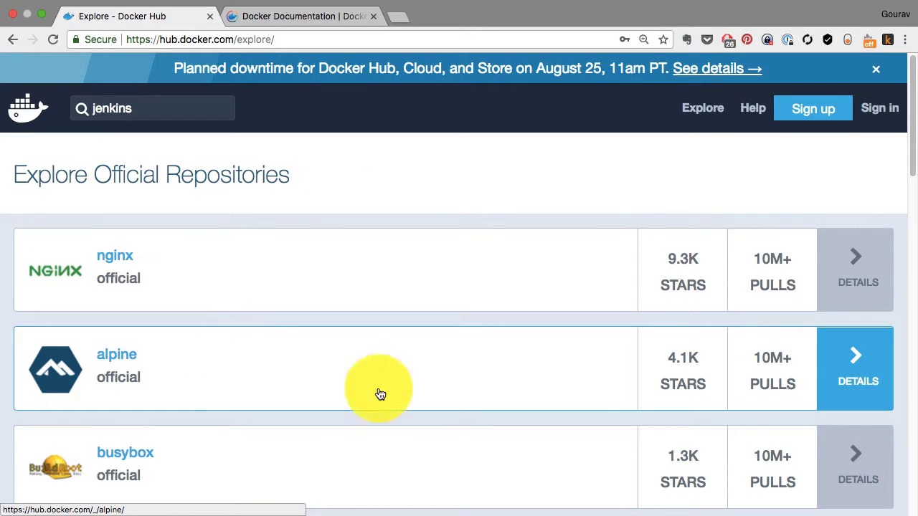
- Enter the official alpine repository and review its Tags list (latest, 3.8, 3.5) with sizes
left_click(858, 369)
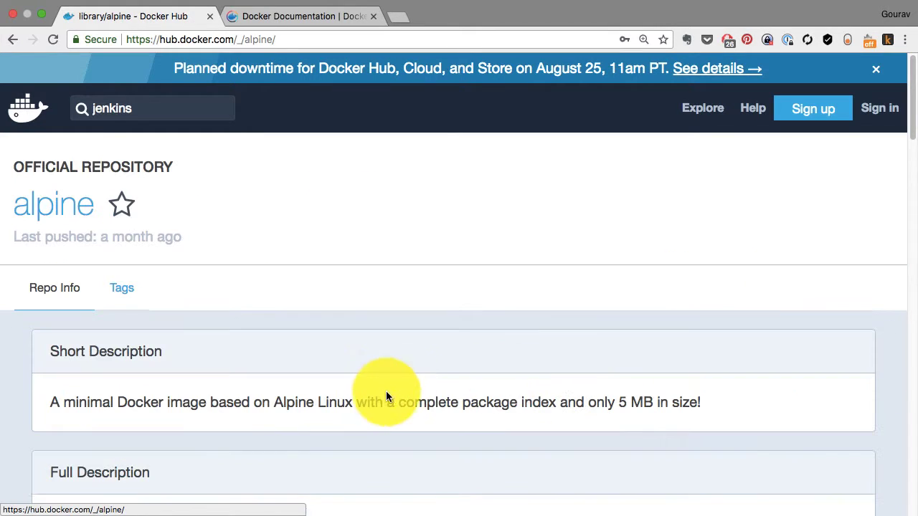
scroll("down", 3)
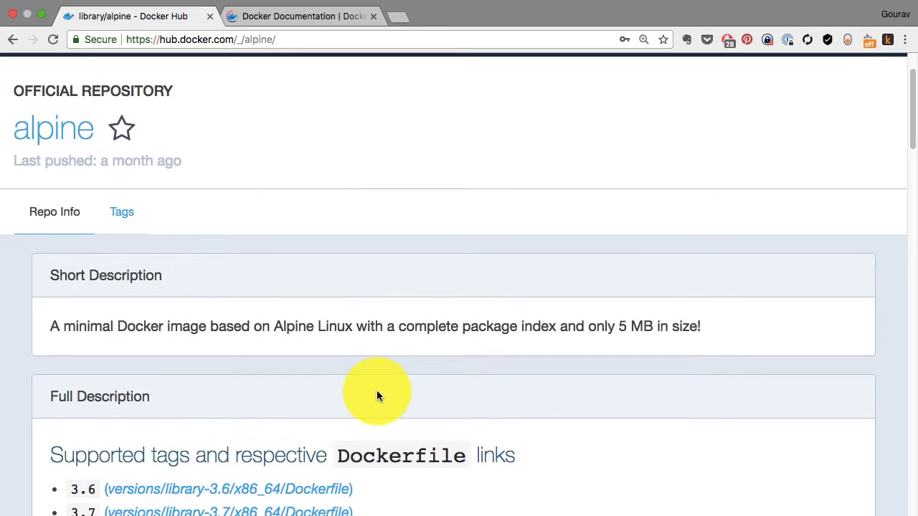
scroll("down", 3)
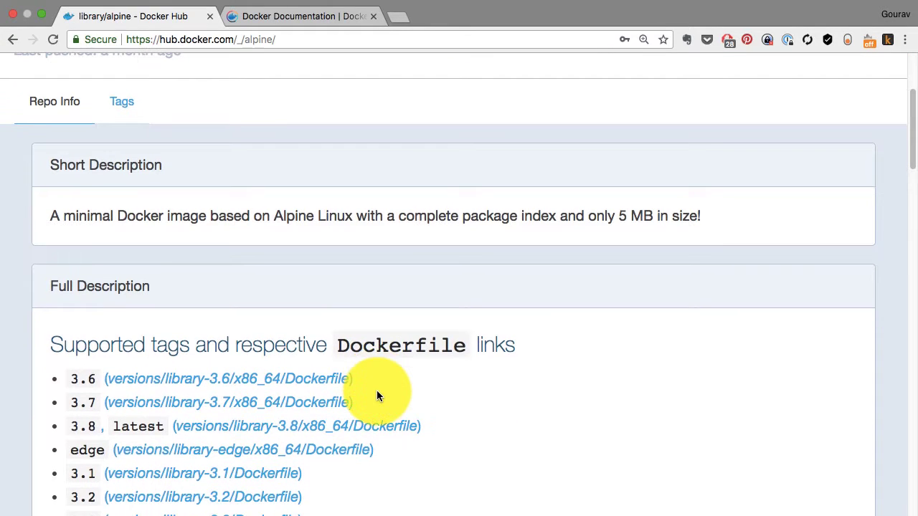
left_click(121, 100)
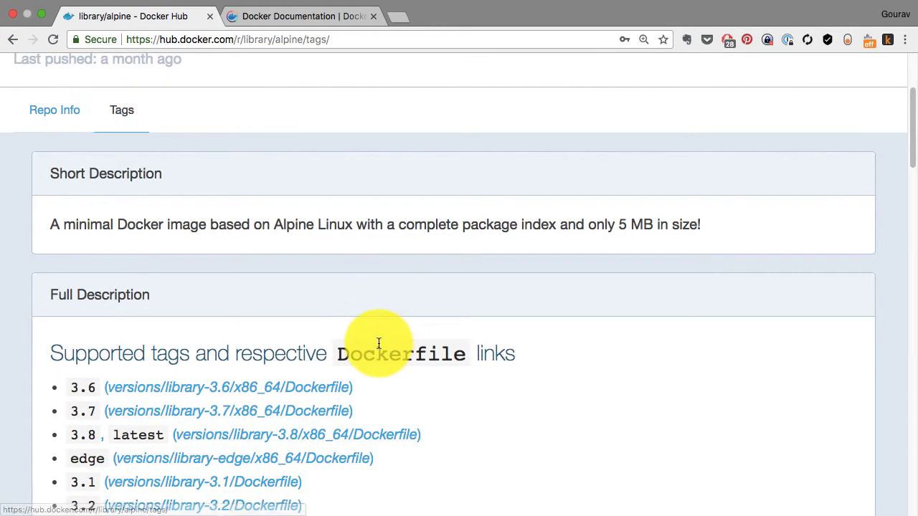
left_click(120, 109)
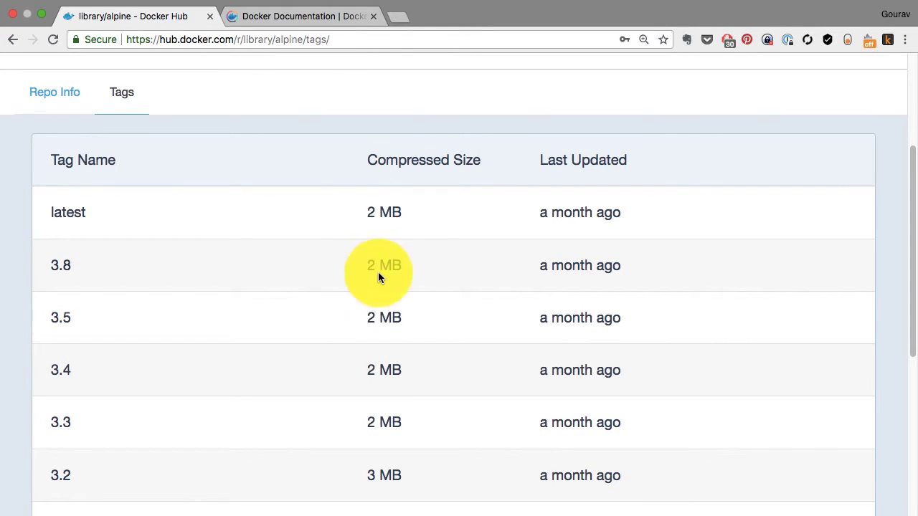
scroll("down", 3)
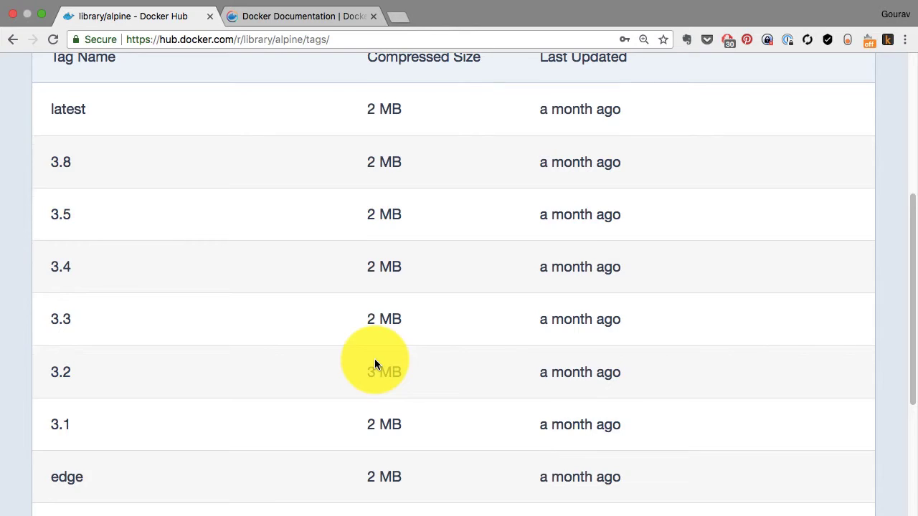
scroll("up", 3)
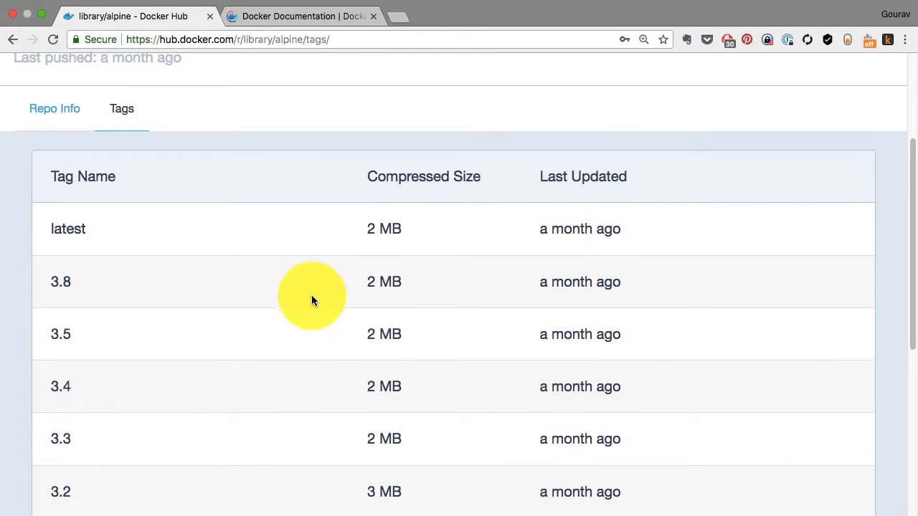
mouse_move(58, 297)
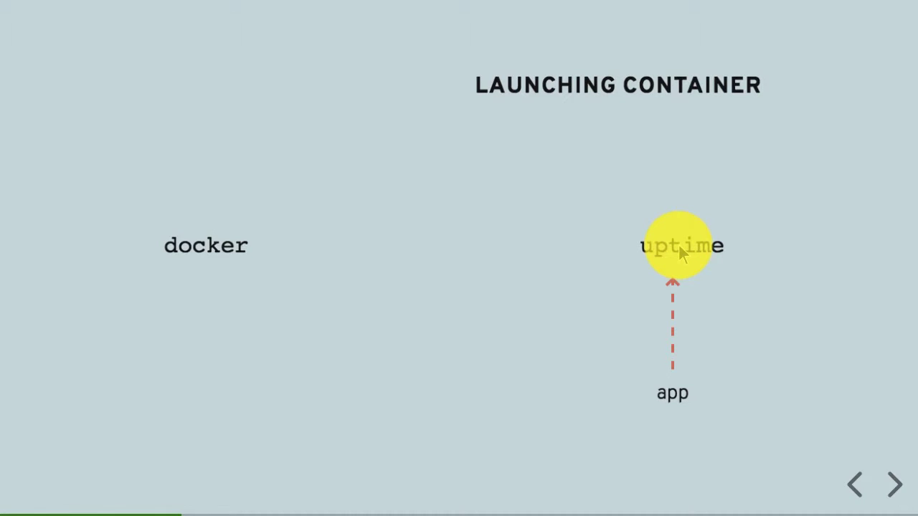
- Advance the slide builds to reveal 'docker container run alpine:3.4 uptime' with image and app labels
left_click(895, 485)
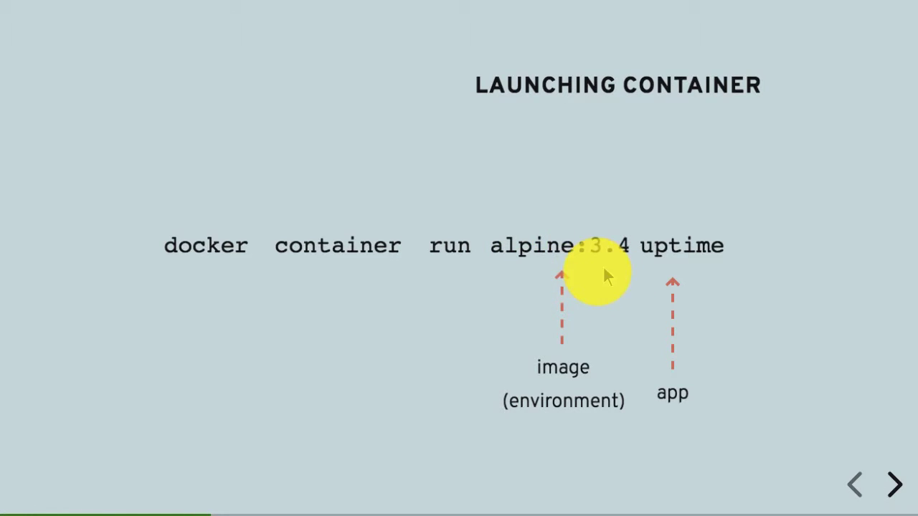
left_click(895, 485)
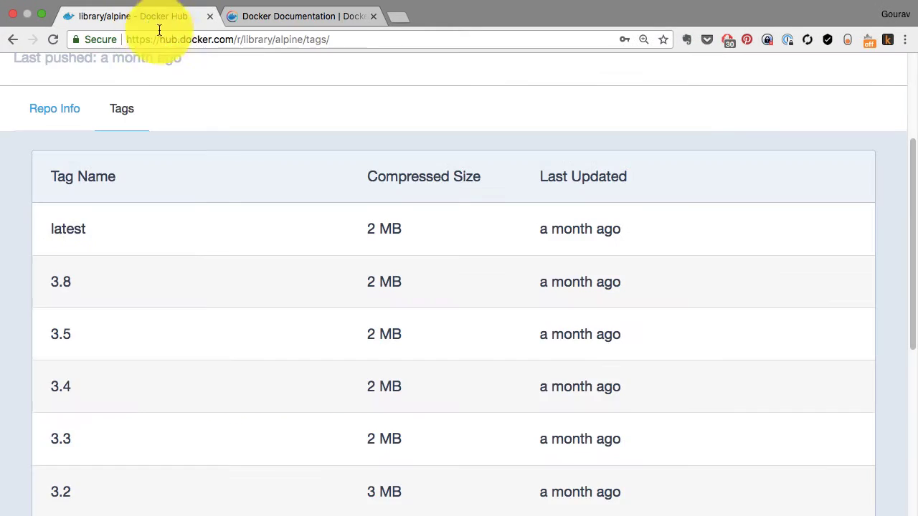
- Scroll the alpine repository page back up to its official header
scroll("up", 3)
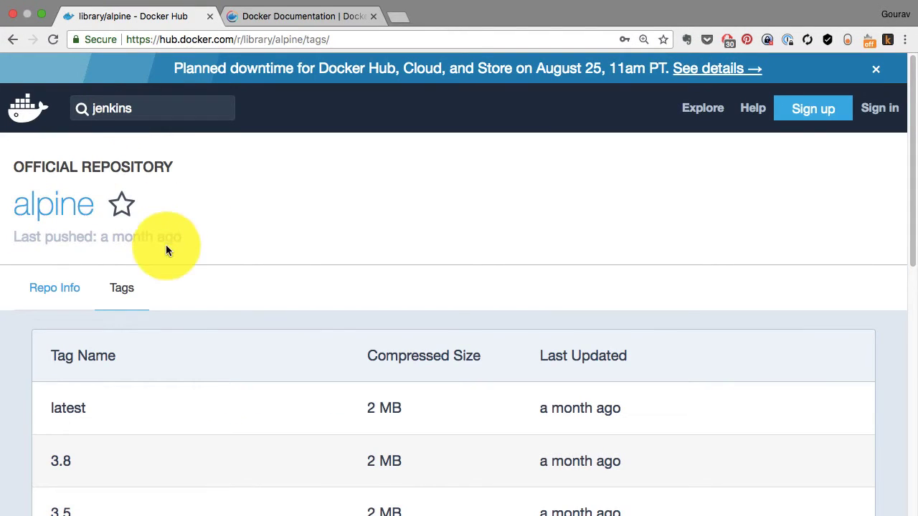
mouse_move(92, 234)
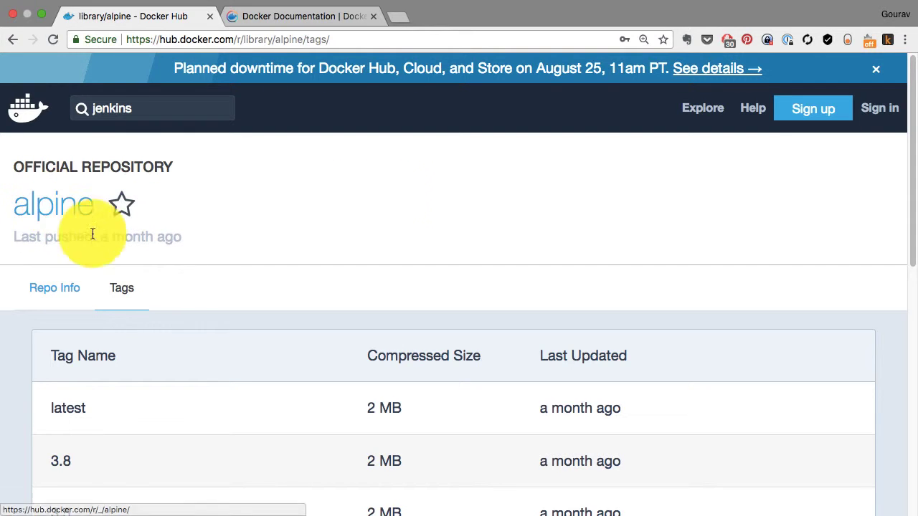
mouse_move(703, 107)
type("alpi")
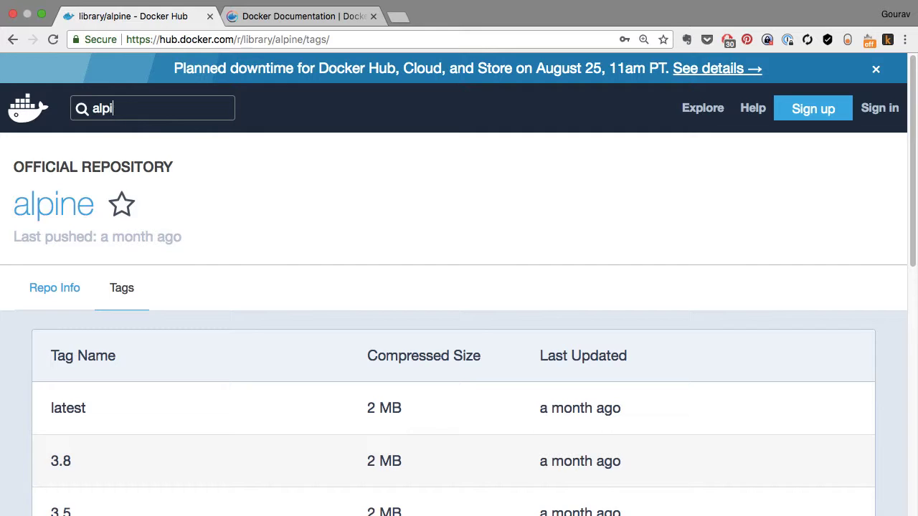
- Run the alpine search, listing 25,869 repositories led by official alpine, alpine-java and alpine-node
key("Return")
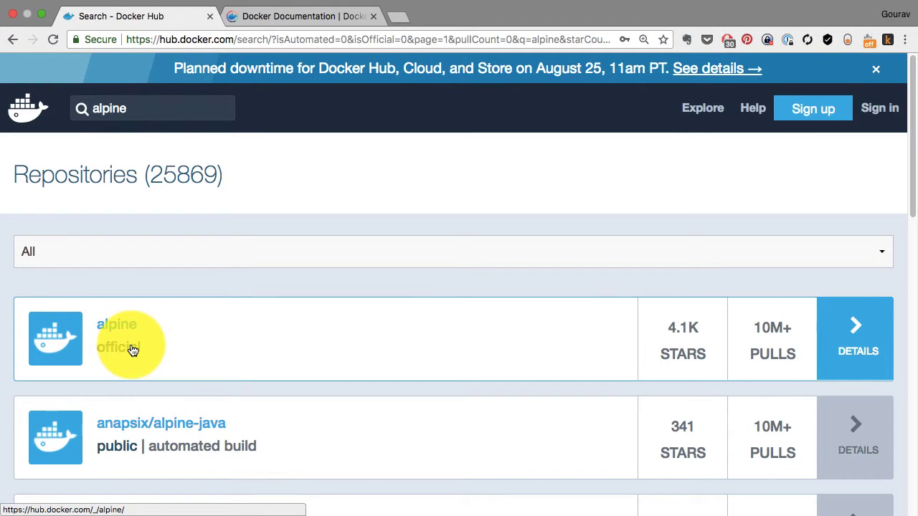
scroll("down", 3)
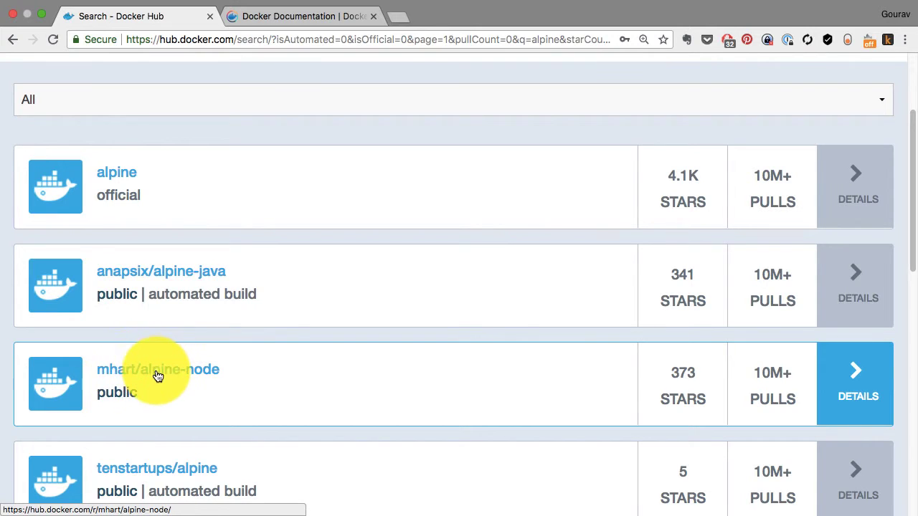
mouse_move(156, 198)
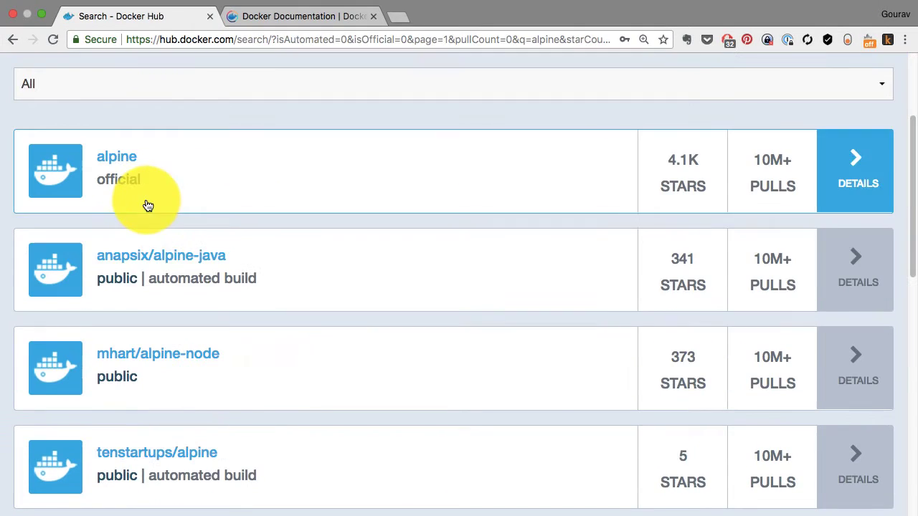
mouse_move(193, 239)
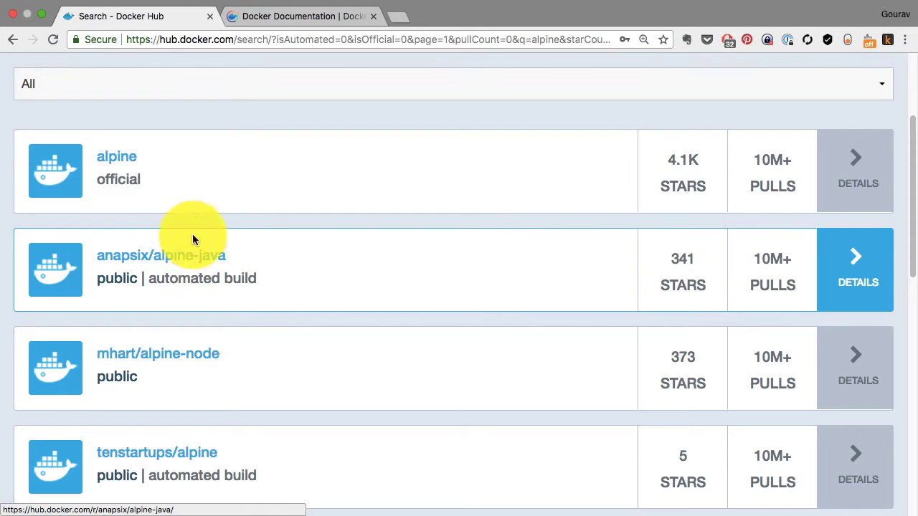
mouse_move(92, 165)
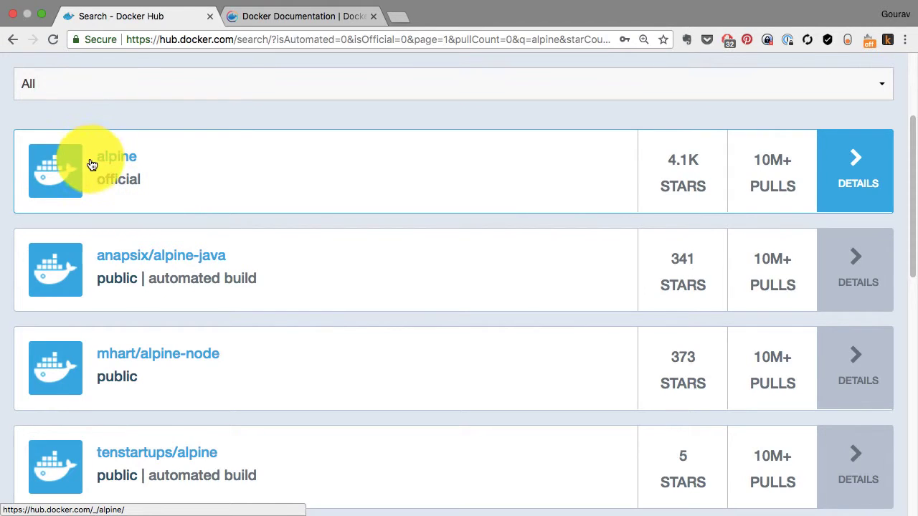
mouse_move(829, 165)
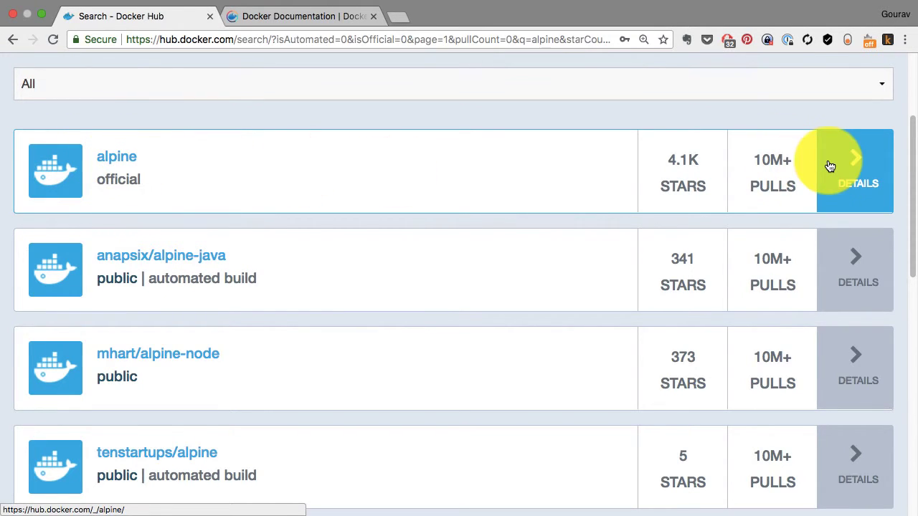
- Enter the official alpine image from the results and look through its version tags
left_click(858, 169)
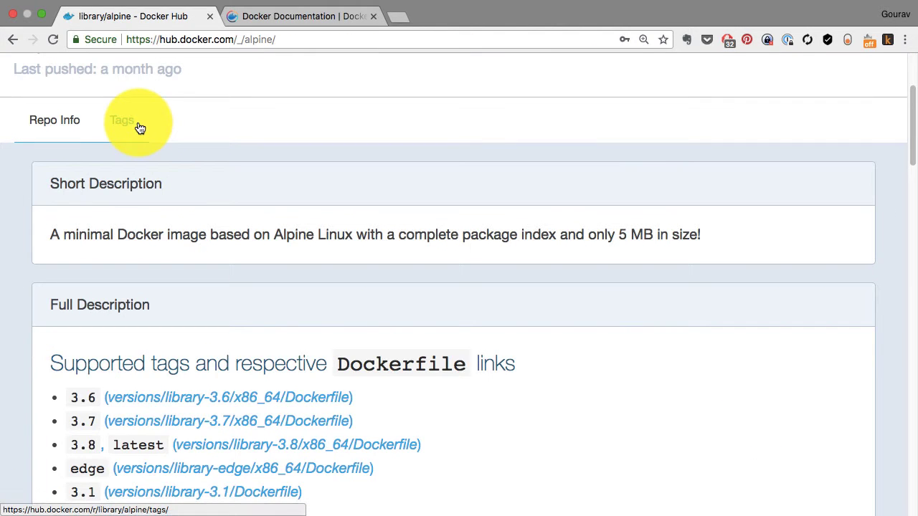
left_click(120, 120)
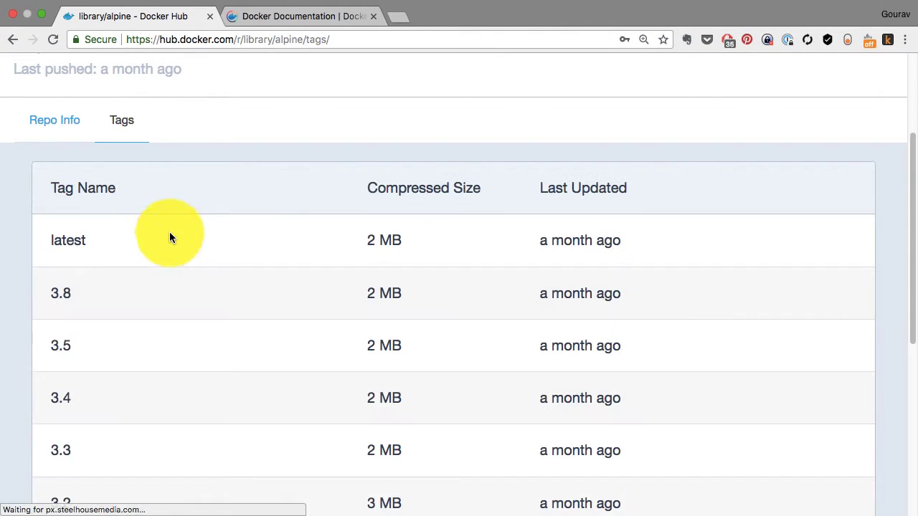
scroll("down", 3)
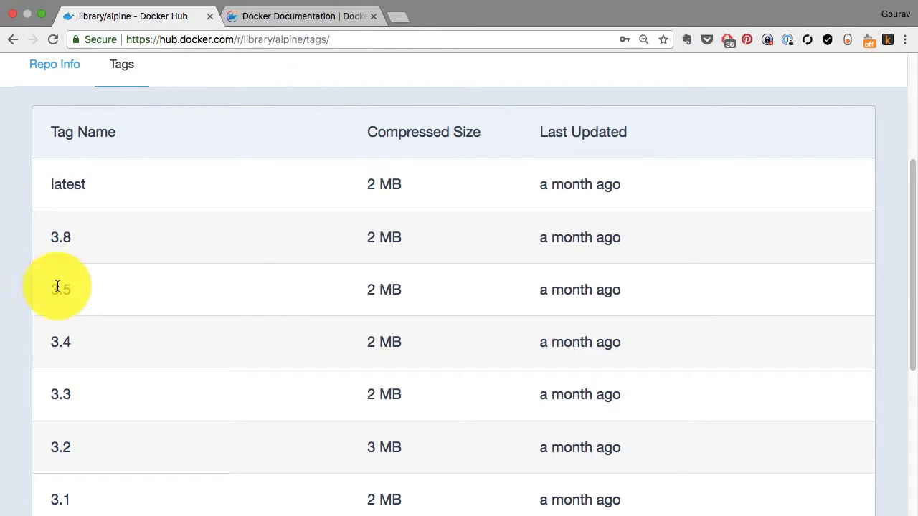
mouse_move(92, 198)
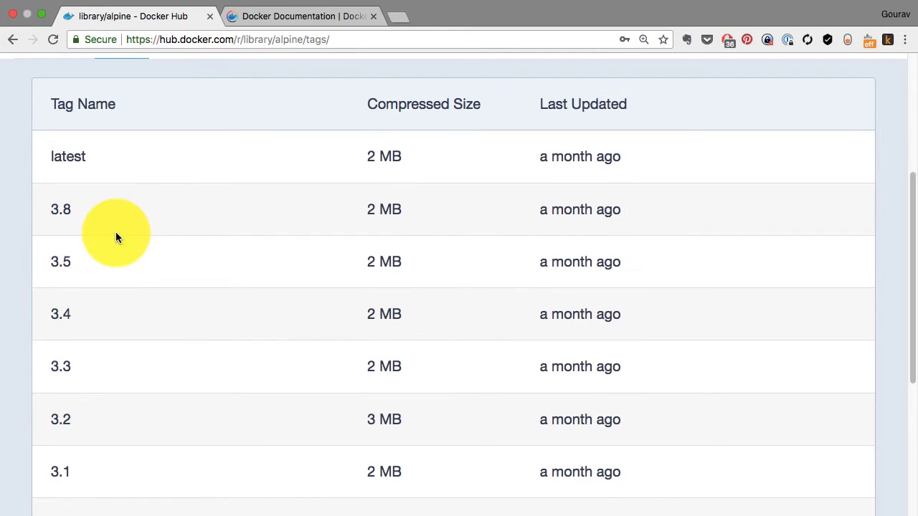
scroll("up", 3)
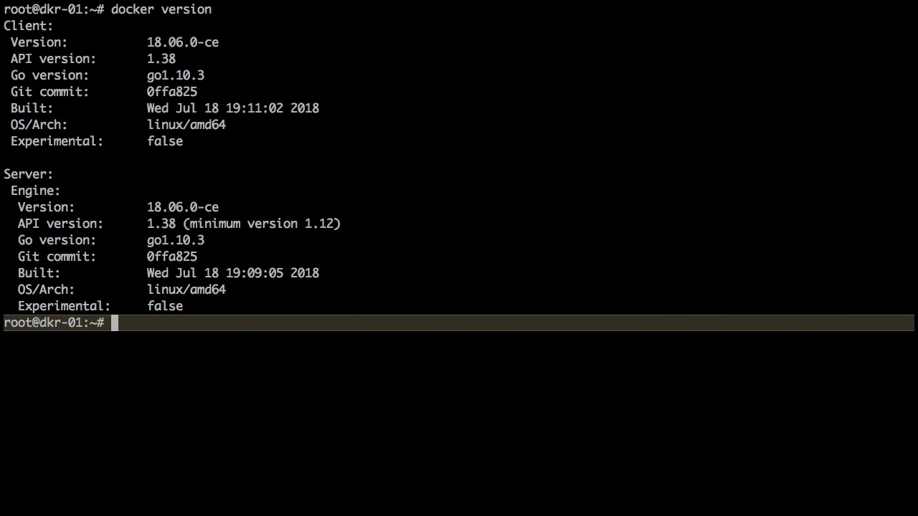
- Compose the command 'docker container run alpine:3.6 uptime' at the dkr-01 root prompt
type("co")
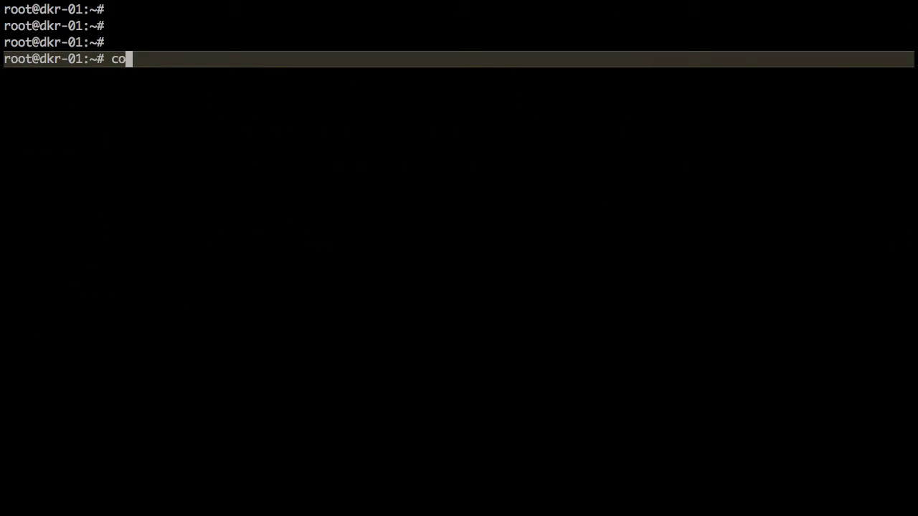
type("docker")
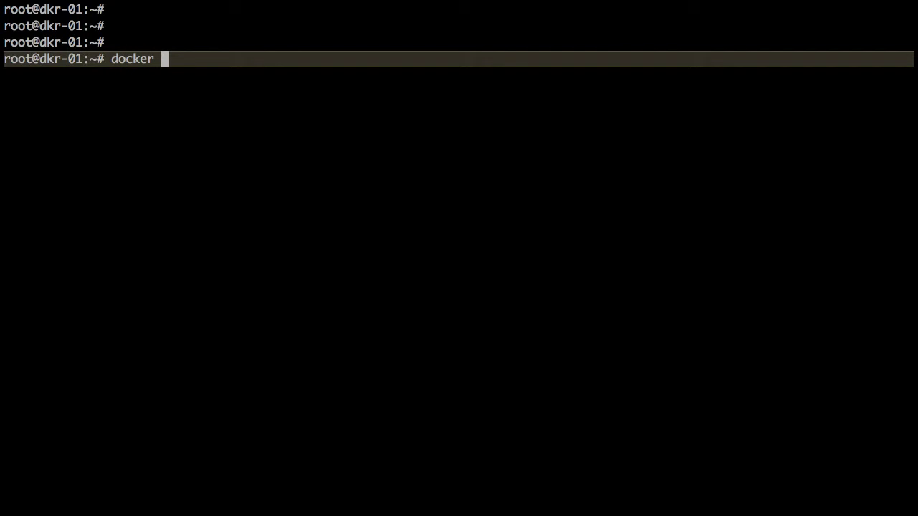
type("run")
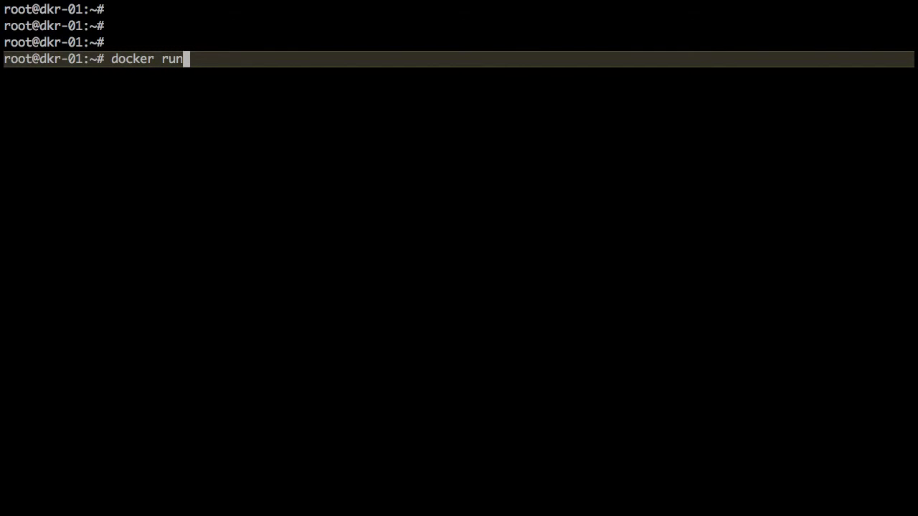
type("container")
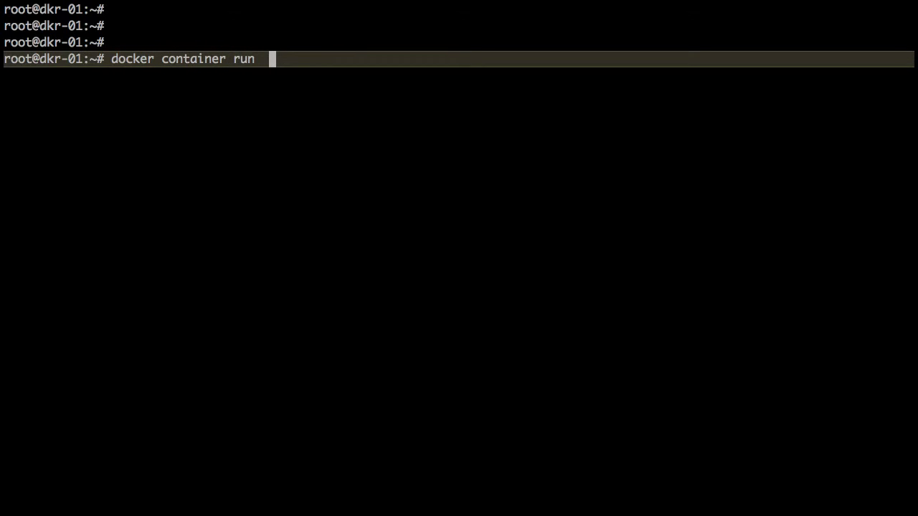
type("uptime")
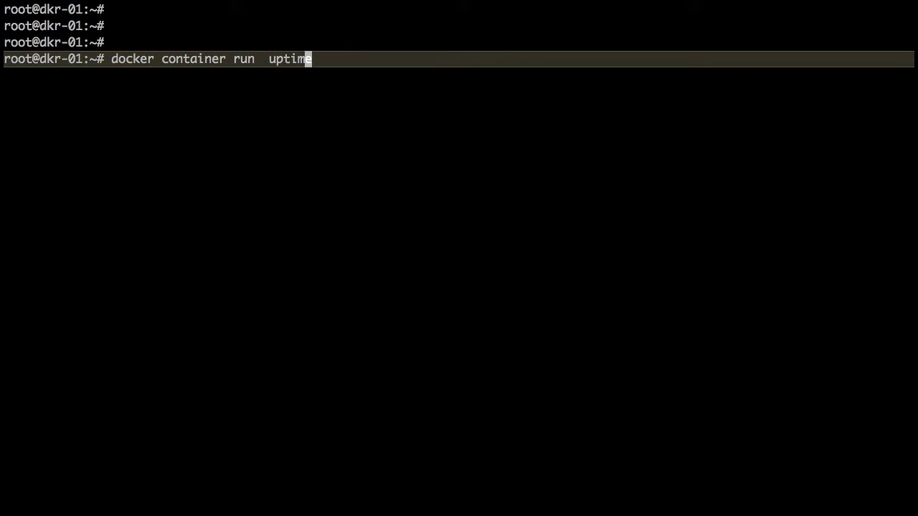
type("alp")
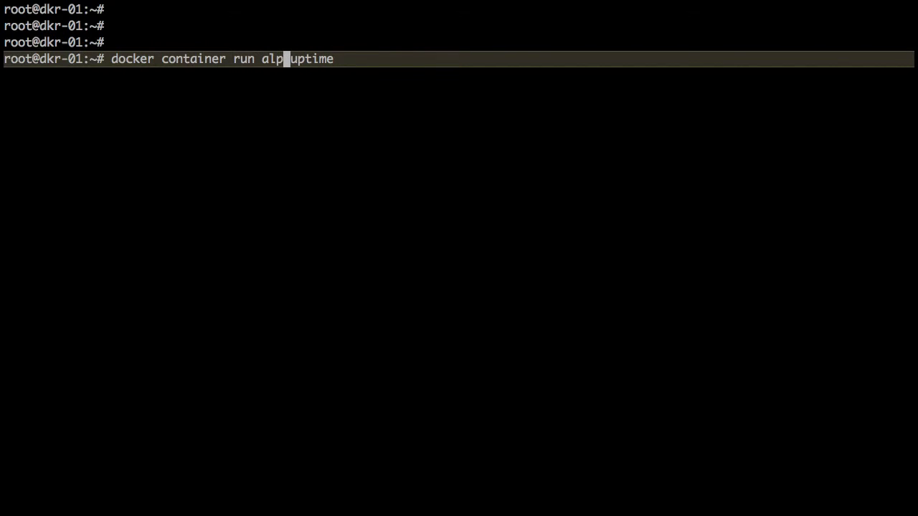
type("ine:")
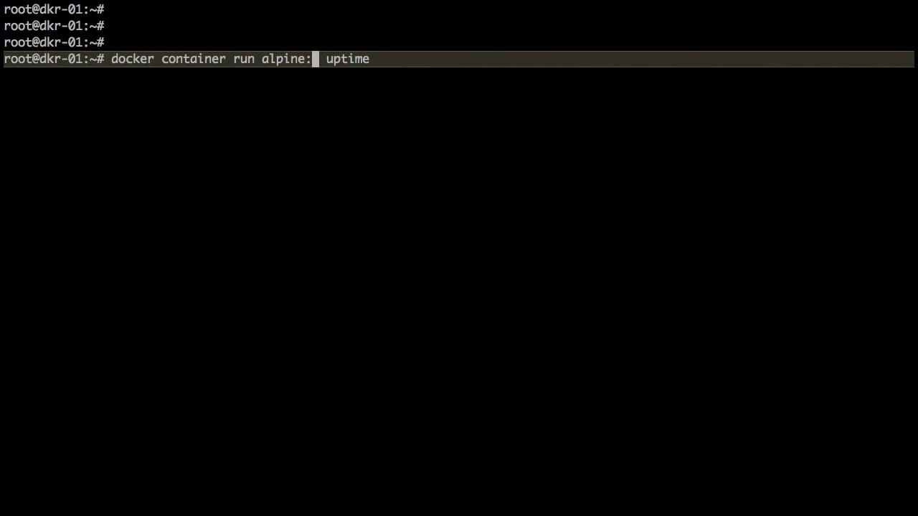
type("3.")
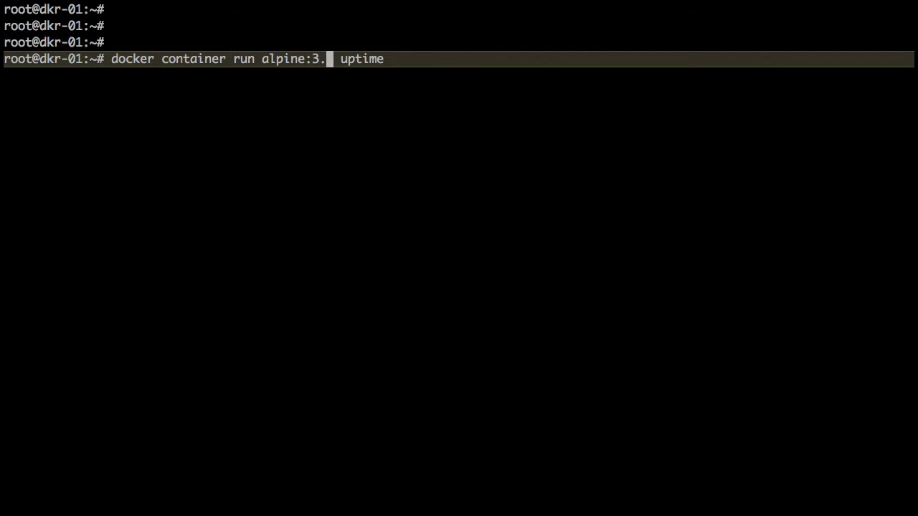
type("6")
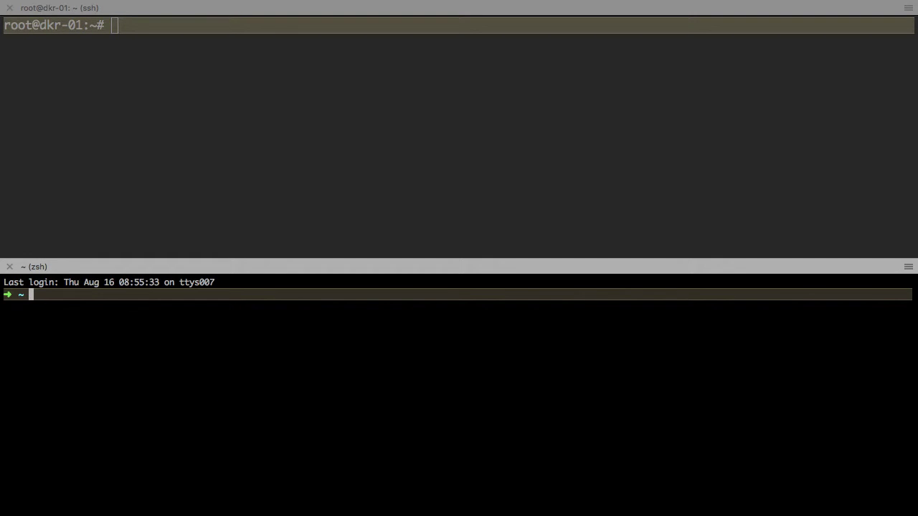
- In the lower pane ssh to dkr1, show docker system info, and start docker system events
type("ssh dkr1")
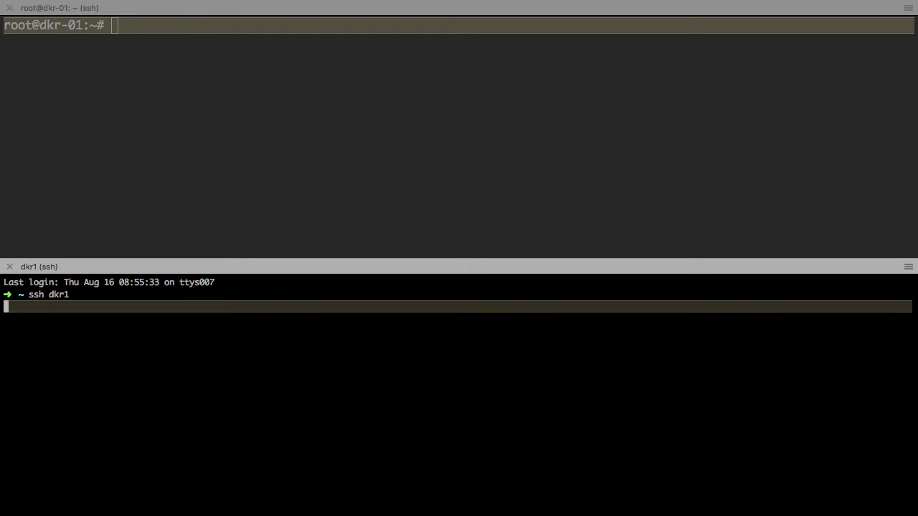
key("Return")
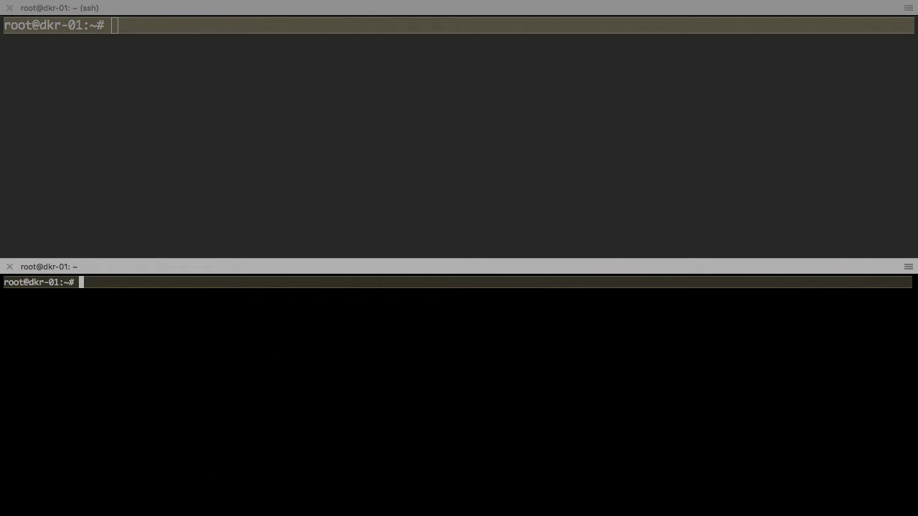
type("docker system")
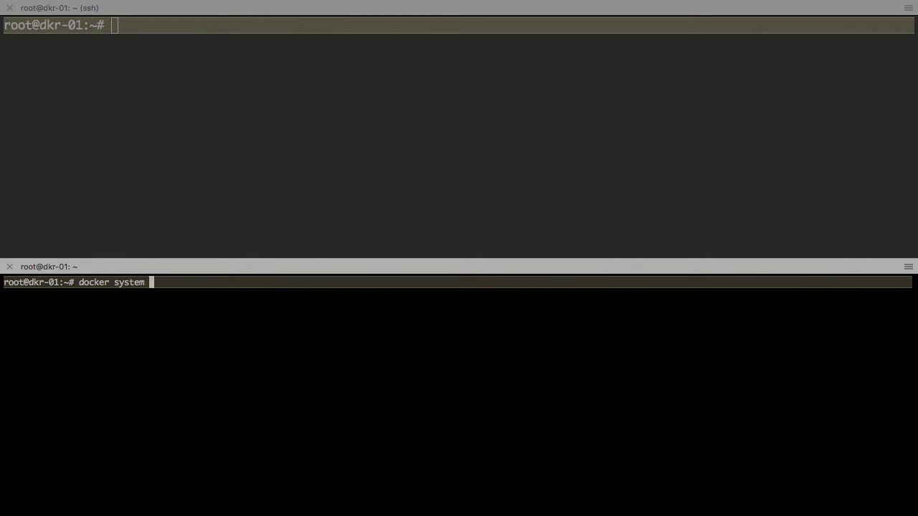
key("Return")
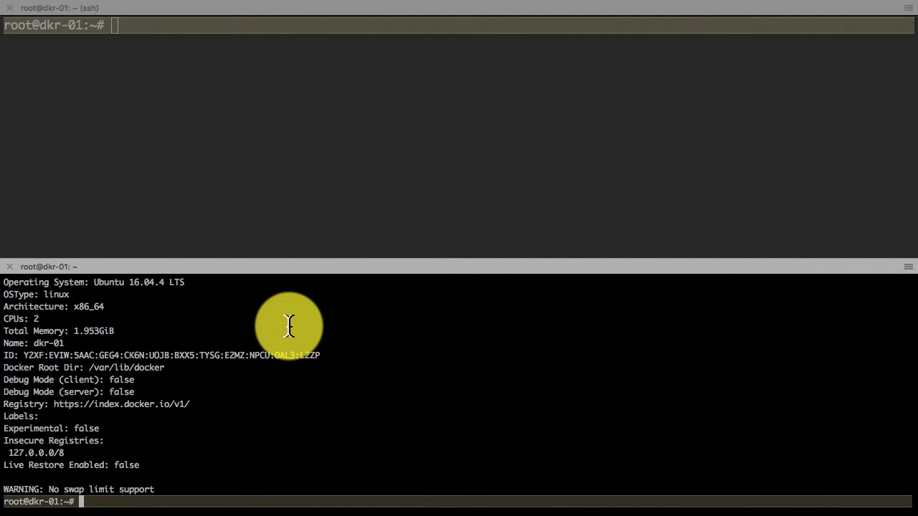
type("docker system inf")
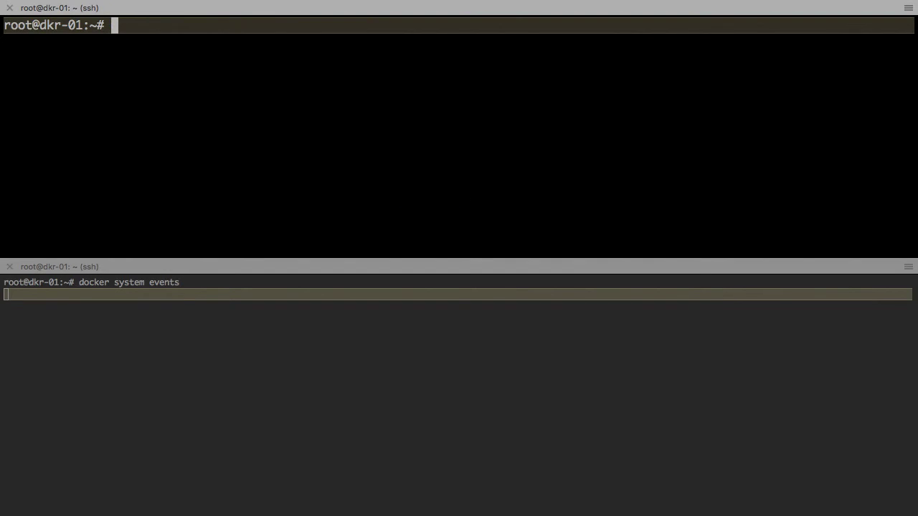
- Run 'docker container run alpine ps' in the upper pane while events stream below
type("dock")
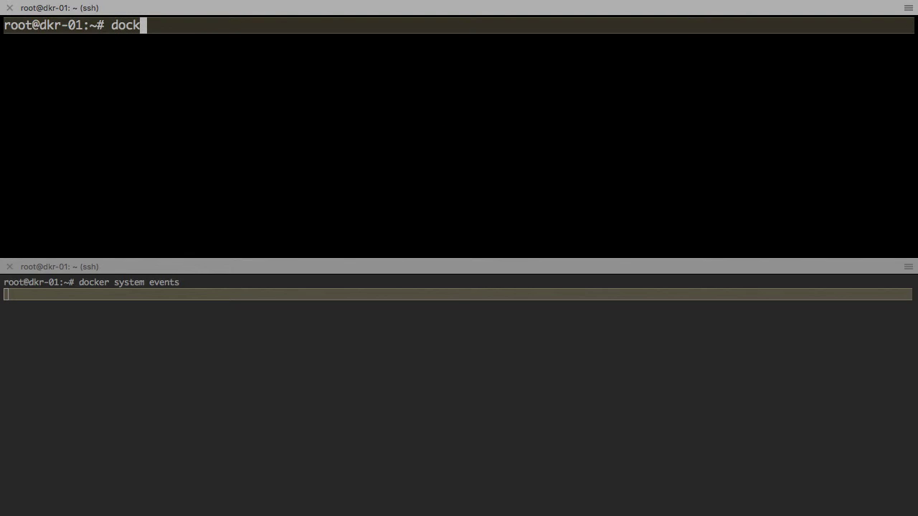
type("er container")
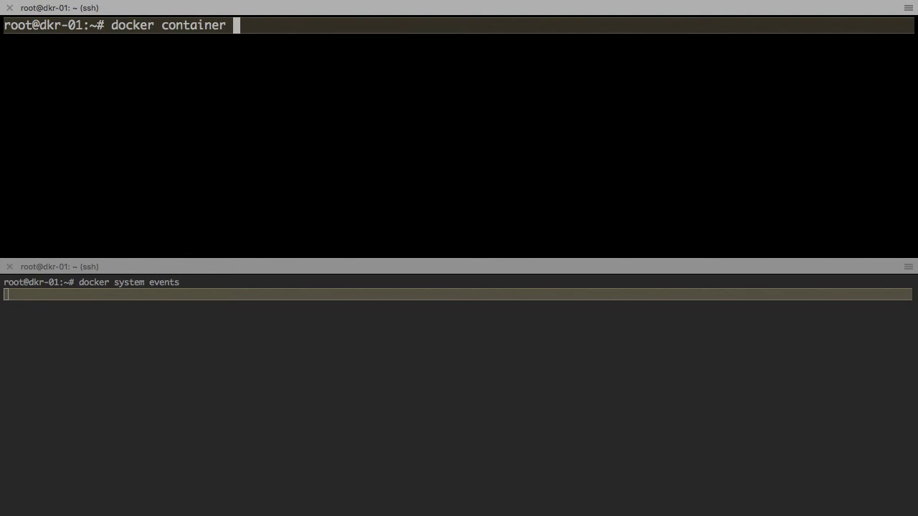
type("run")
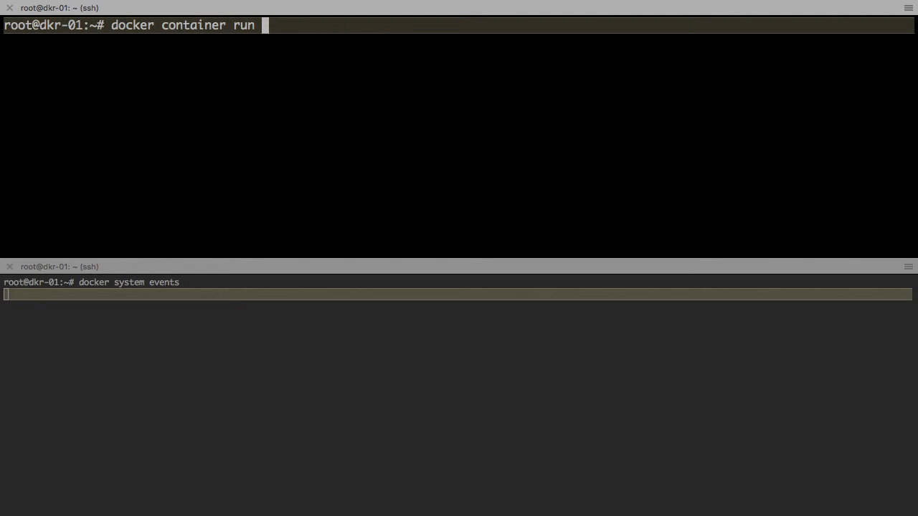
type("alpi")
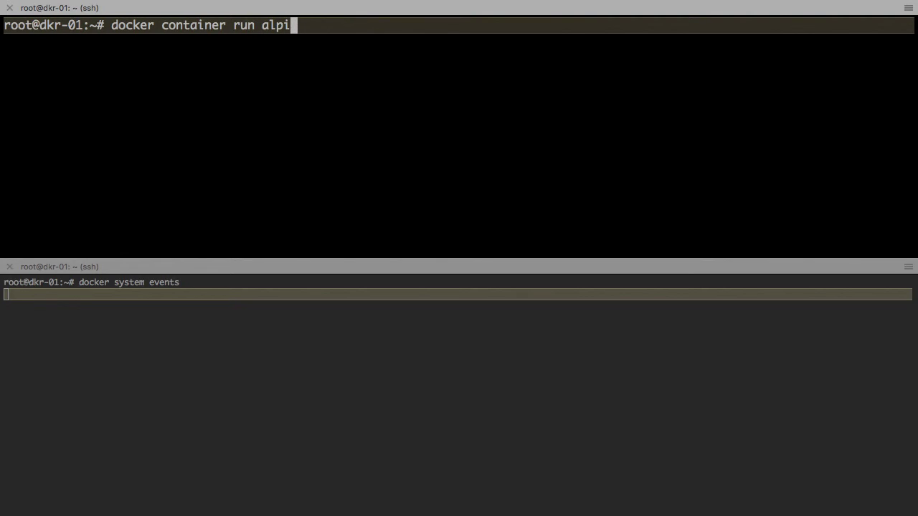
type("ne p")
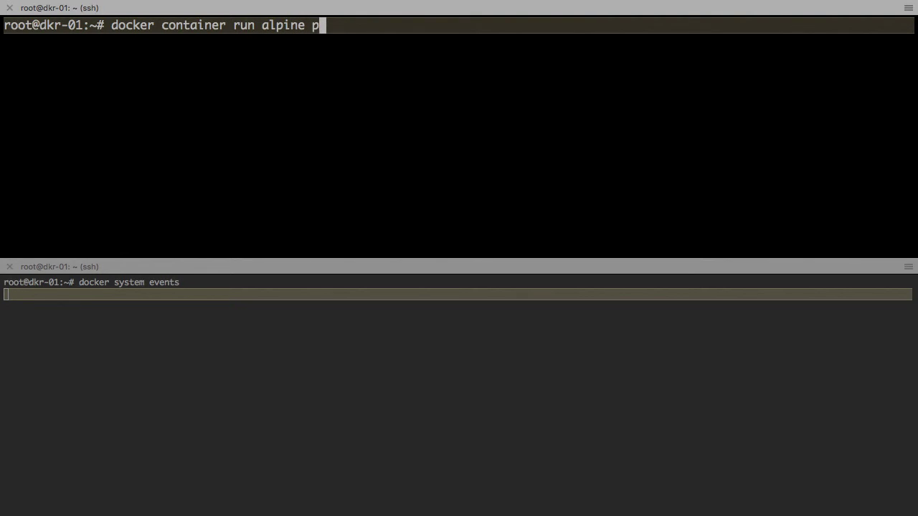
type("s")
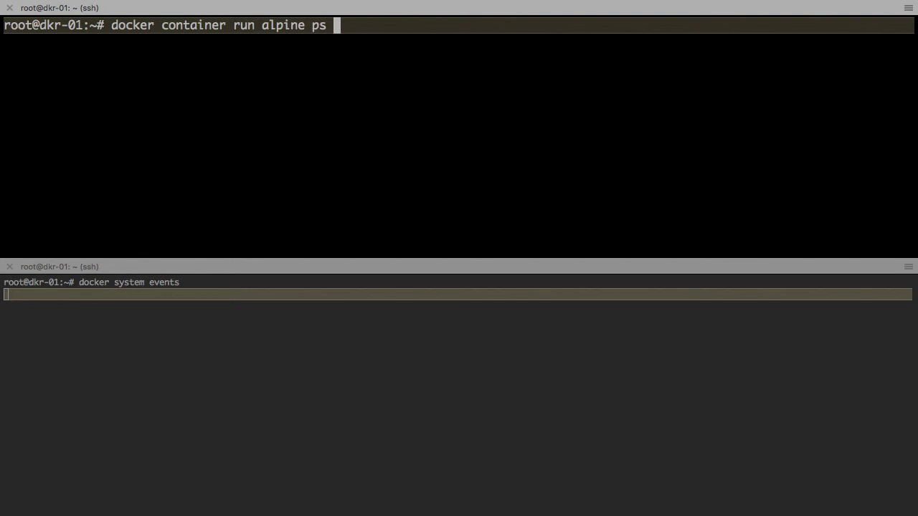
key("Return")
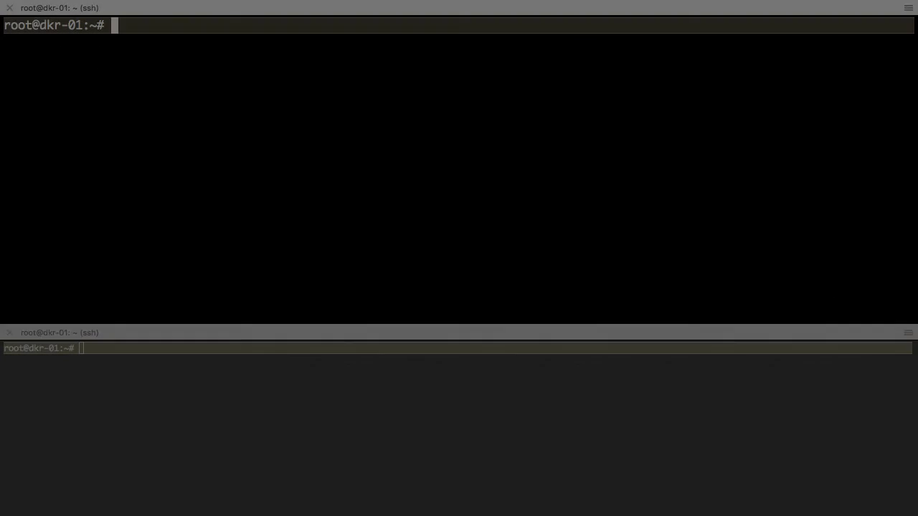
- Run docker ps (no running containers), then docker ps -l showing the exited alpine 'ps' container
type("docker ps")
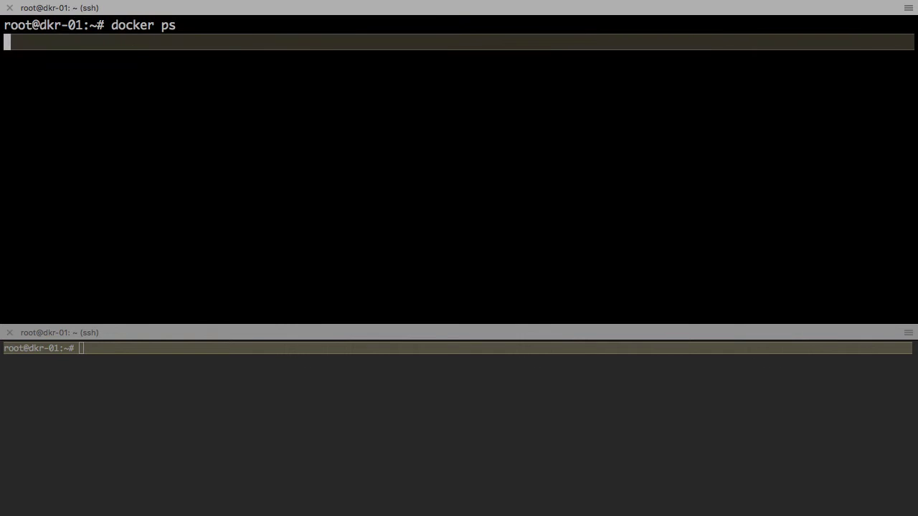
key("Return")
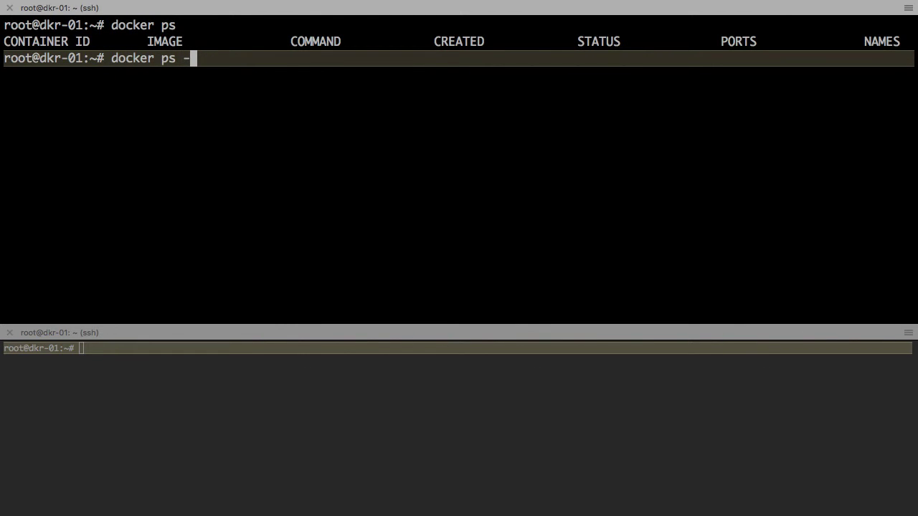
type("l")
key("Return")
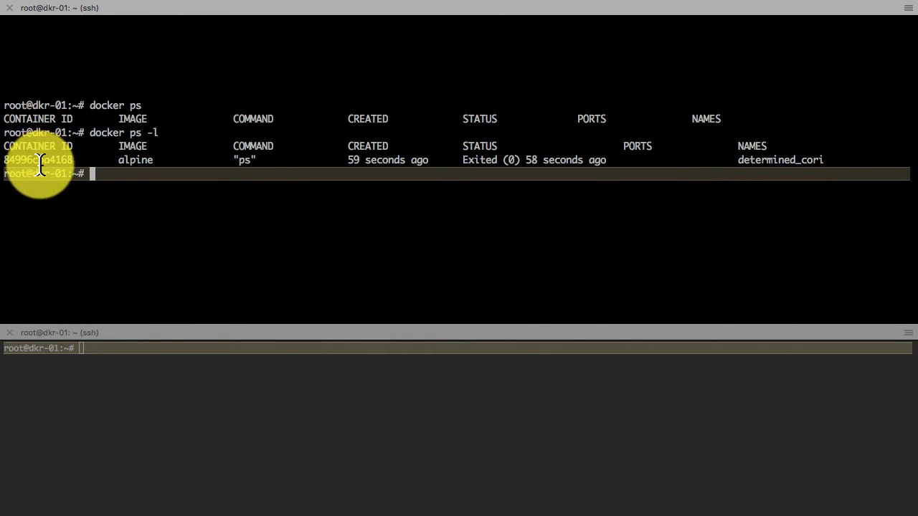
mouse_move(151, 164)
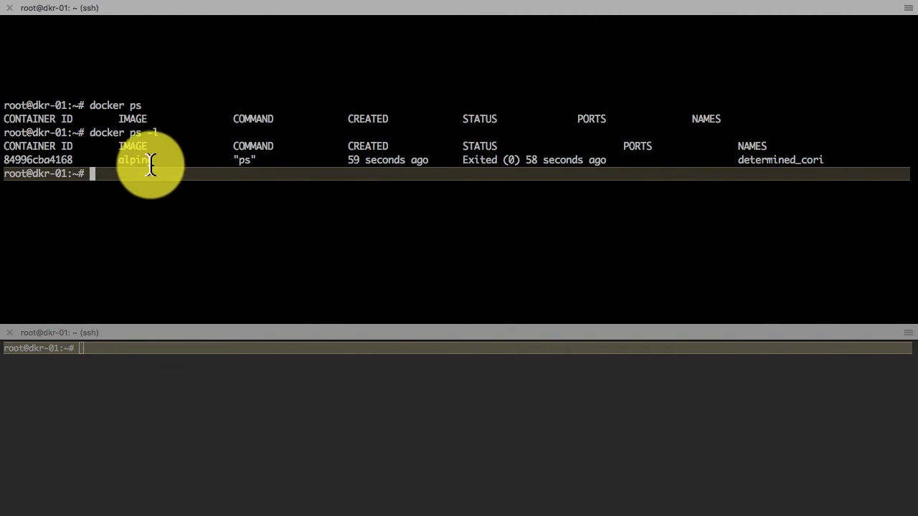
mouse_move(244, 160)
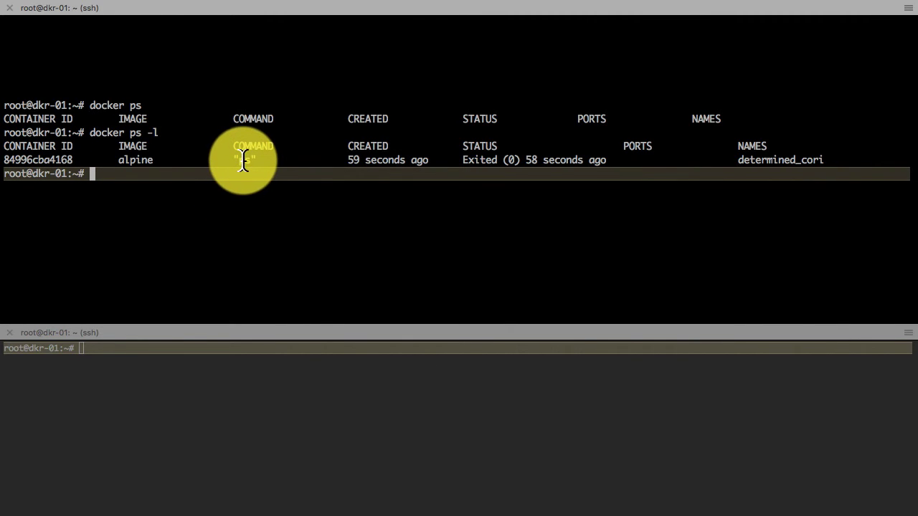
mouse_move(502, 159)
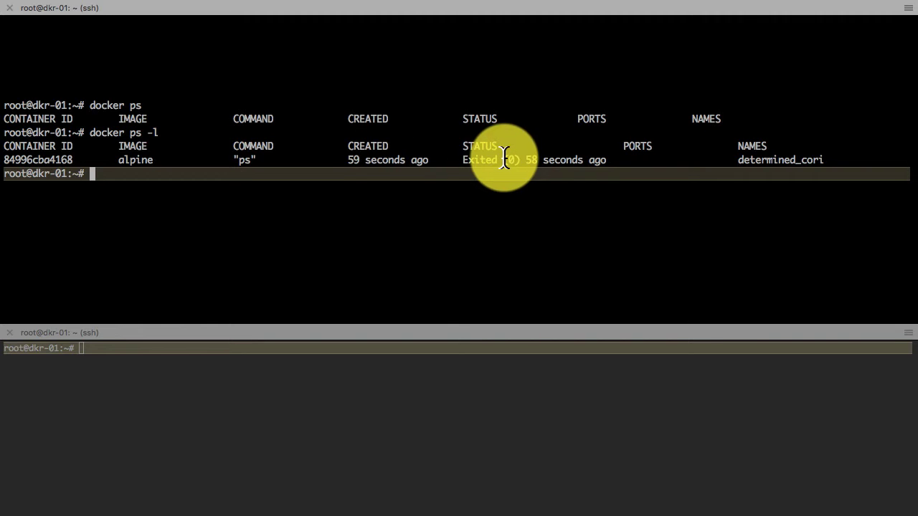
mouse_move(717, 158)
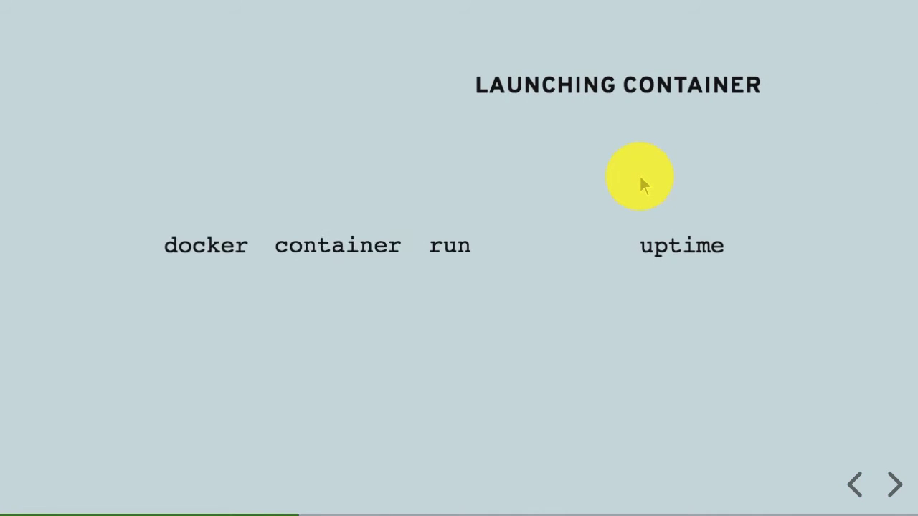
left_click(895, 485)
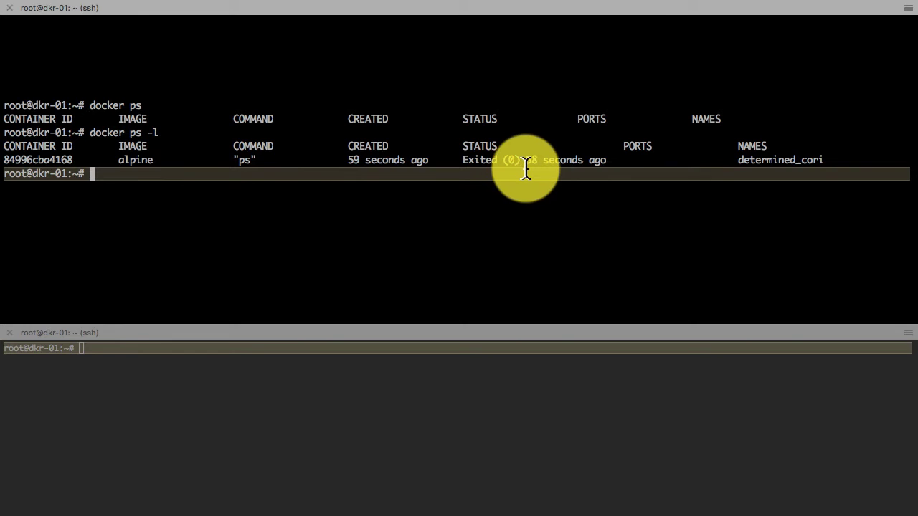
mouse_move(522, 183)
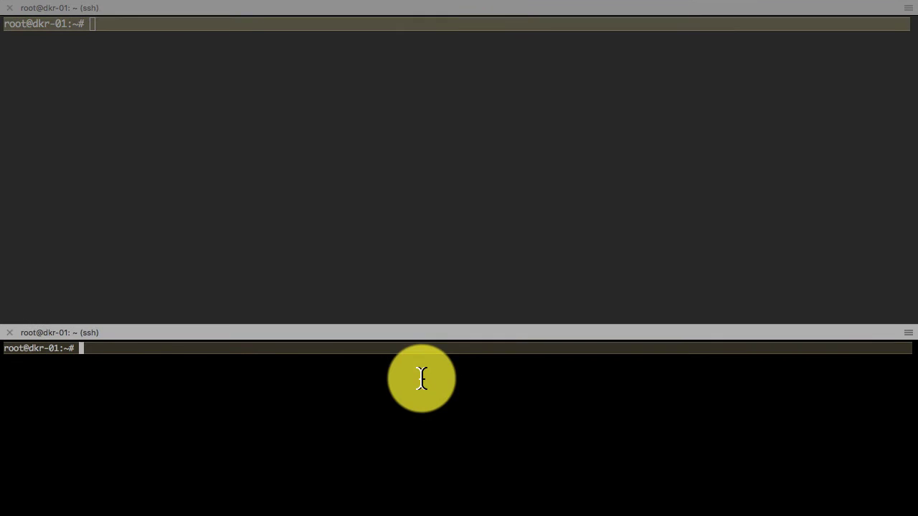
- Stream docker system events in the bottom pane and run alpine containers for uptime, uname -a and date above
type("docker system events")
left_click(455, 23)
type("docker container run alpine up")
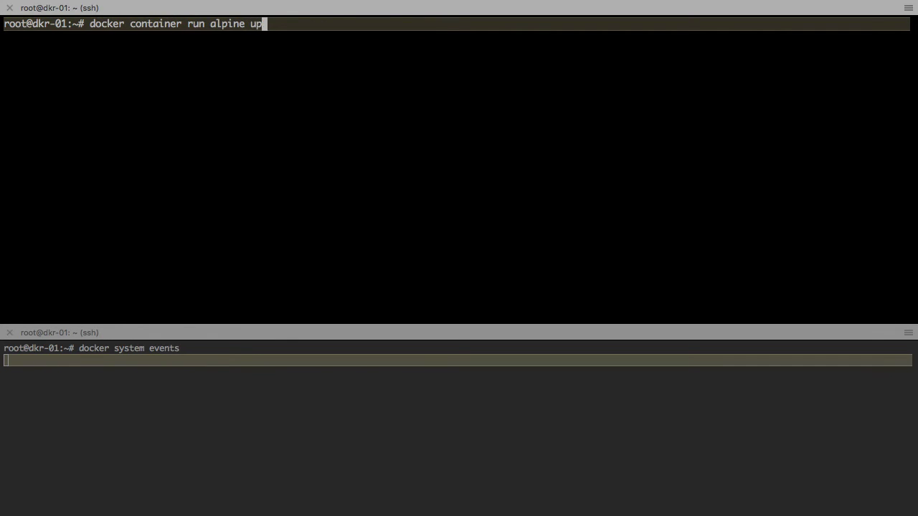
key("Return")
type("docker container run alpine u")
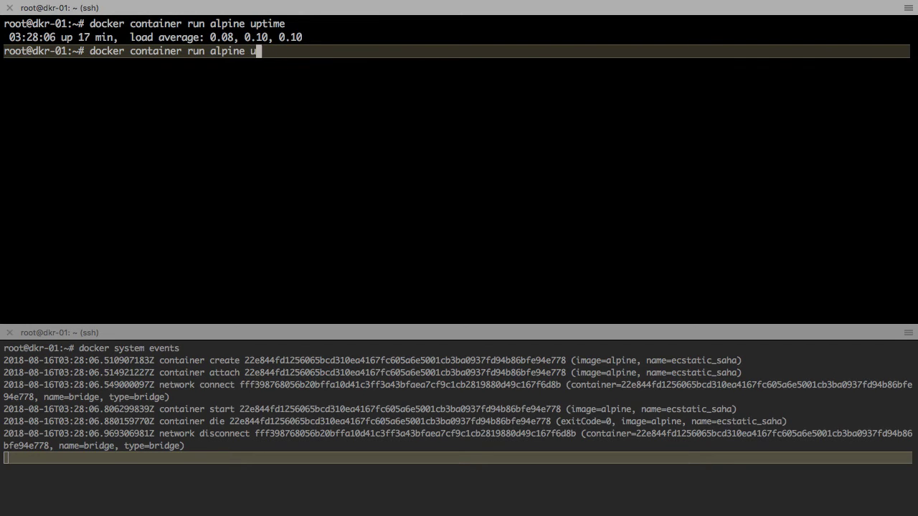
key("Return")
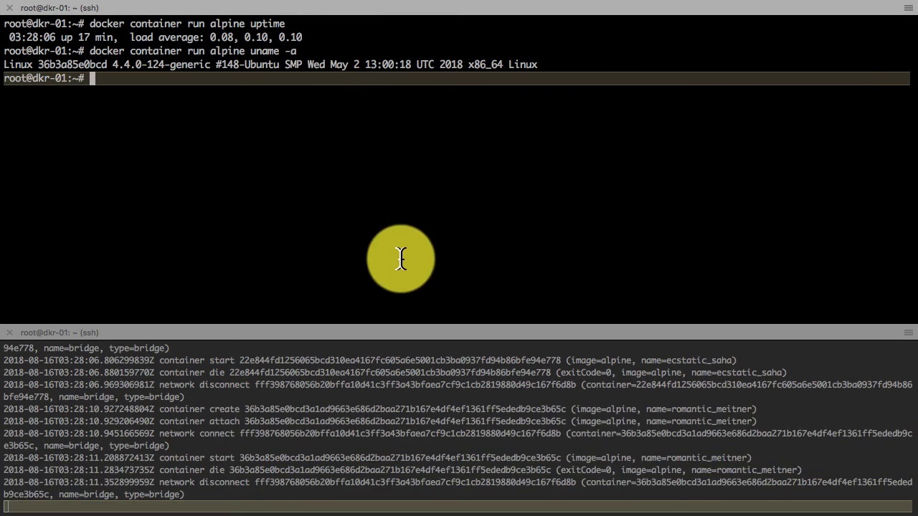
type("docker container run alpine uname -a")
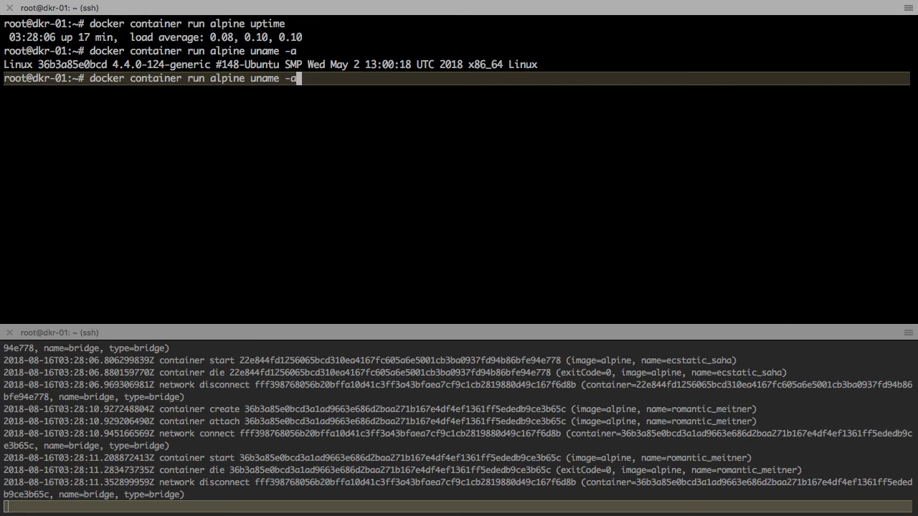
type("date")
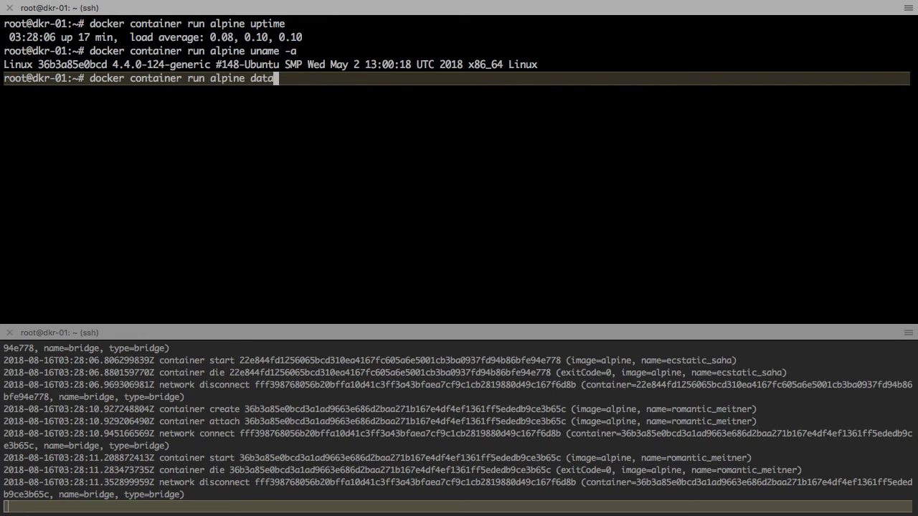
key("Return")
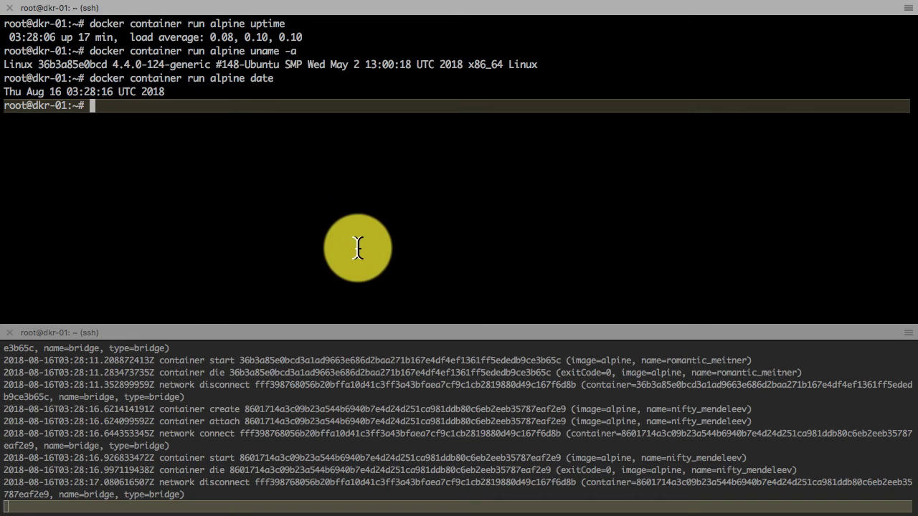
- Run docker ps -l, docker ps, docker ps -n 2 and docker ps -a to list latest, running, last two and all containers
type("docker ps -l")
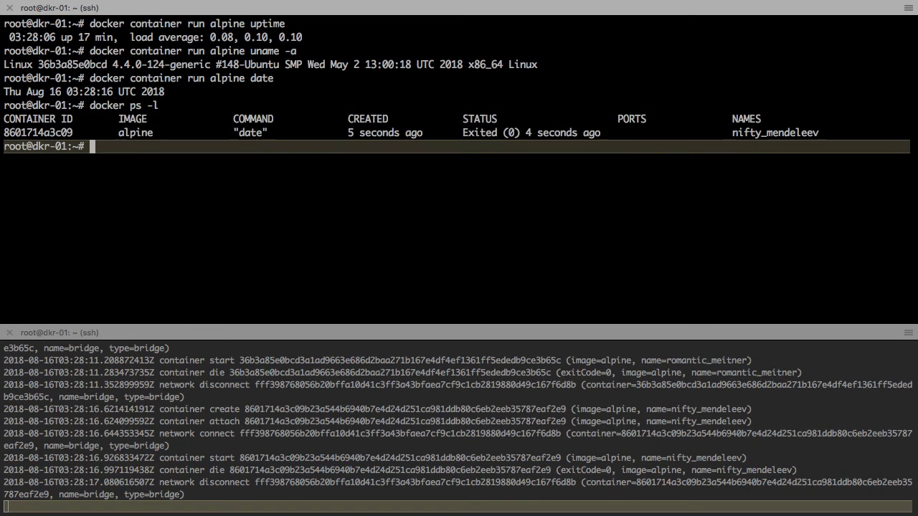
mouse_move(286, 136)
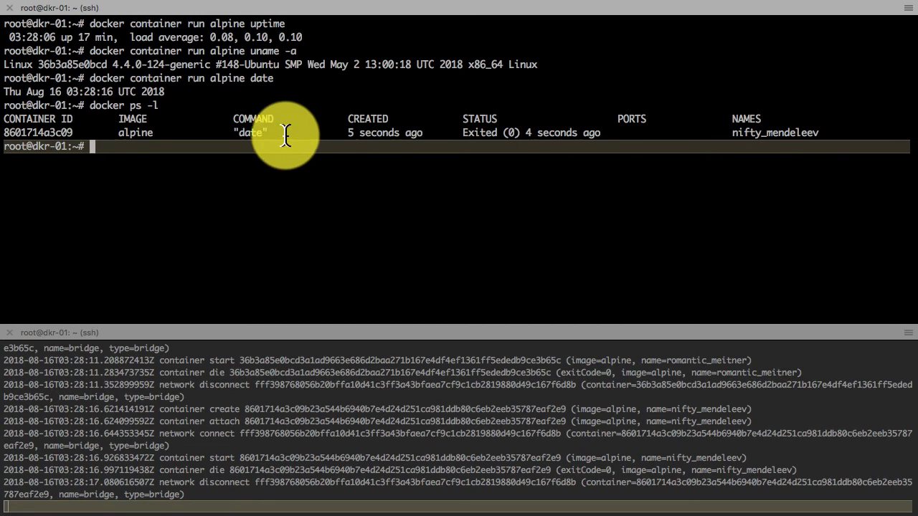
type("docker ps -l")
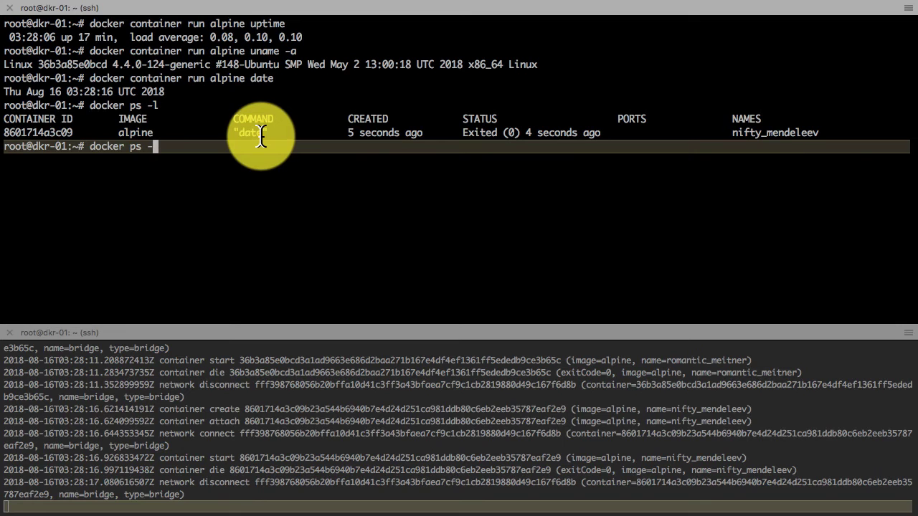
key("Return")
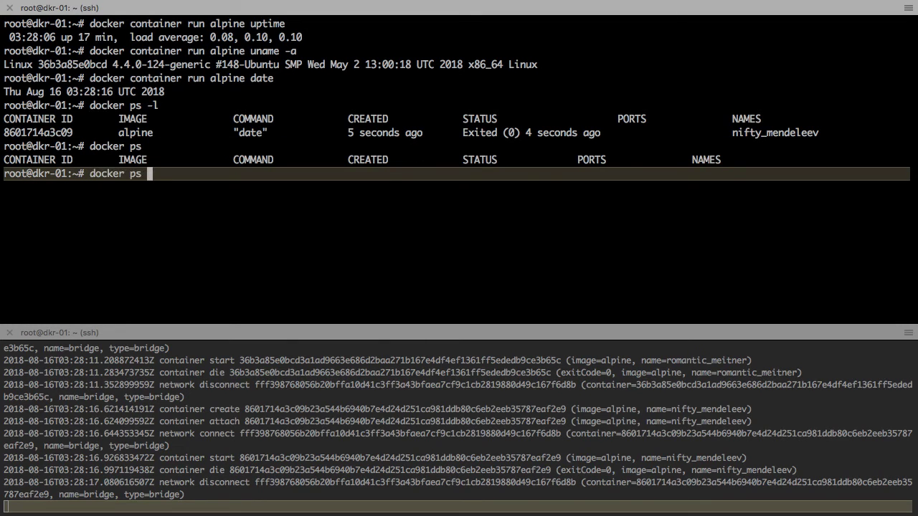
key("Return")
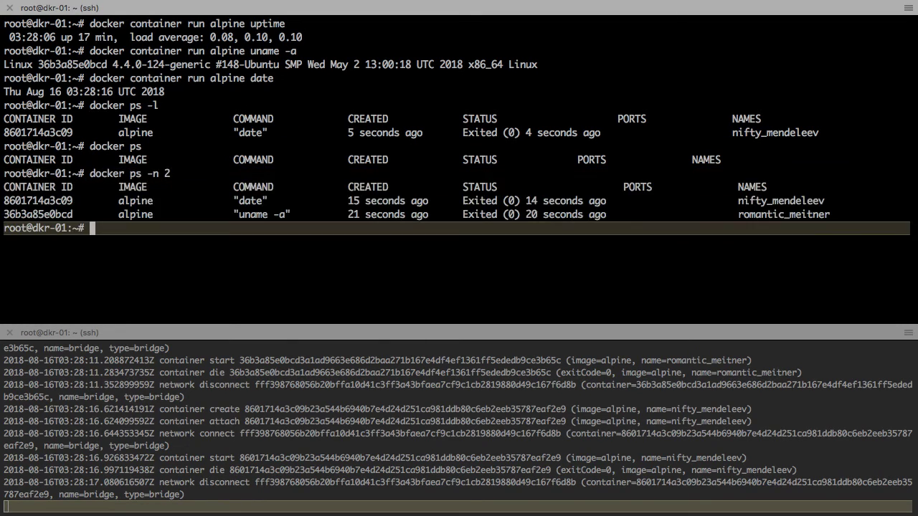
mouse_move(177, 164)
type("docker ps -a")
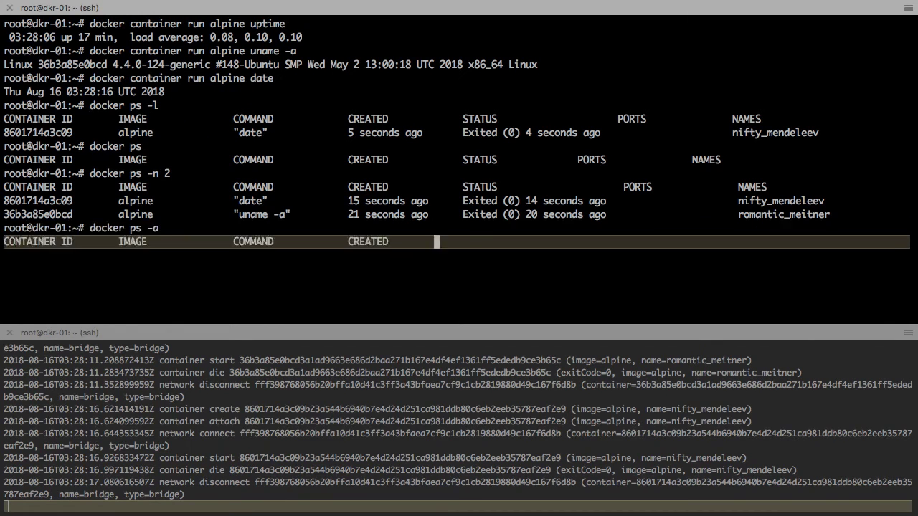
key("Return")
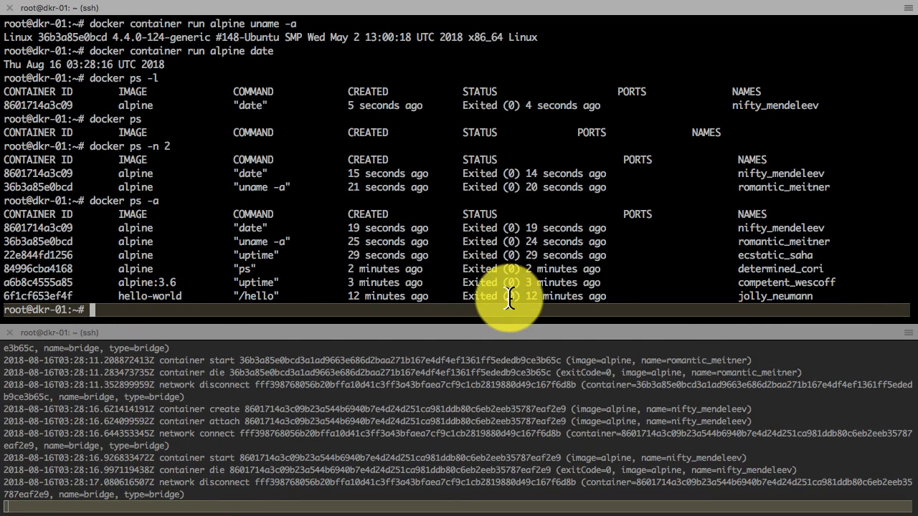
mouse_move(495, 380)
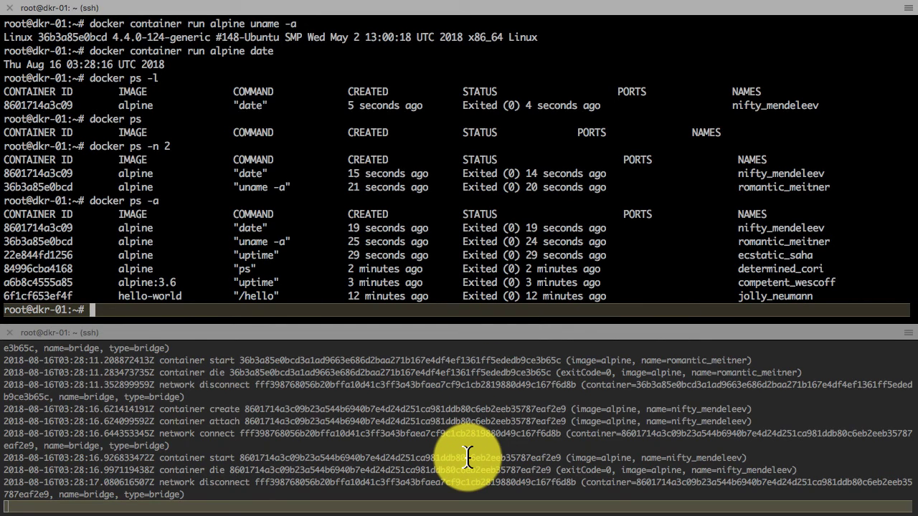
mouse_move(228, 436)
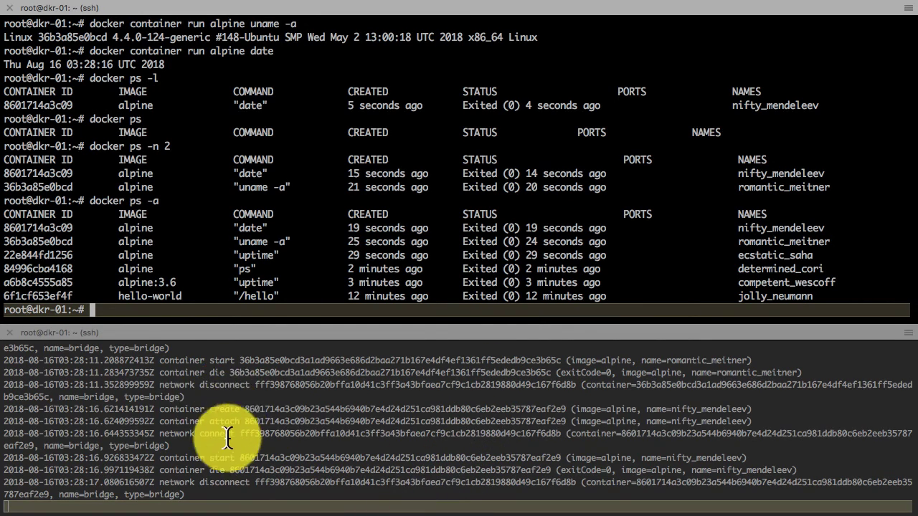
mouse_move(534, 142)
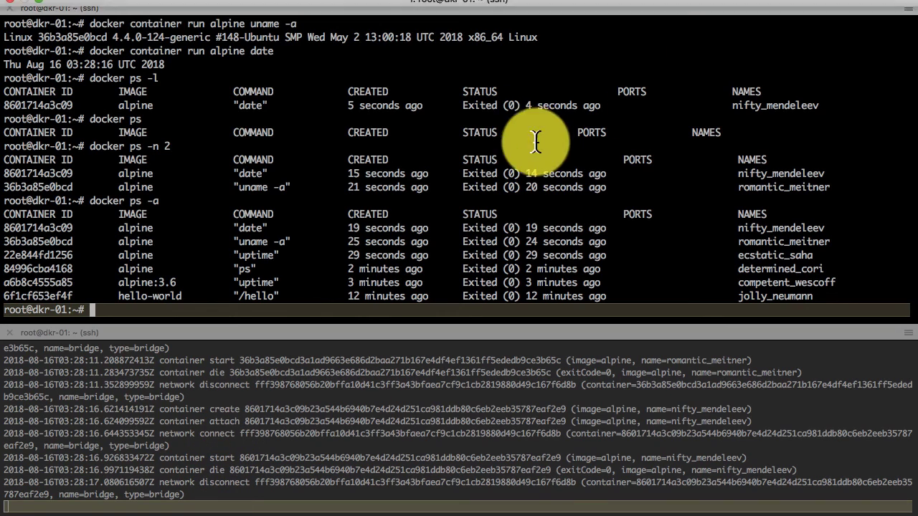